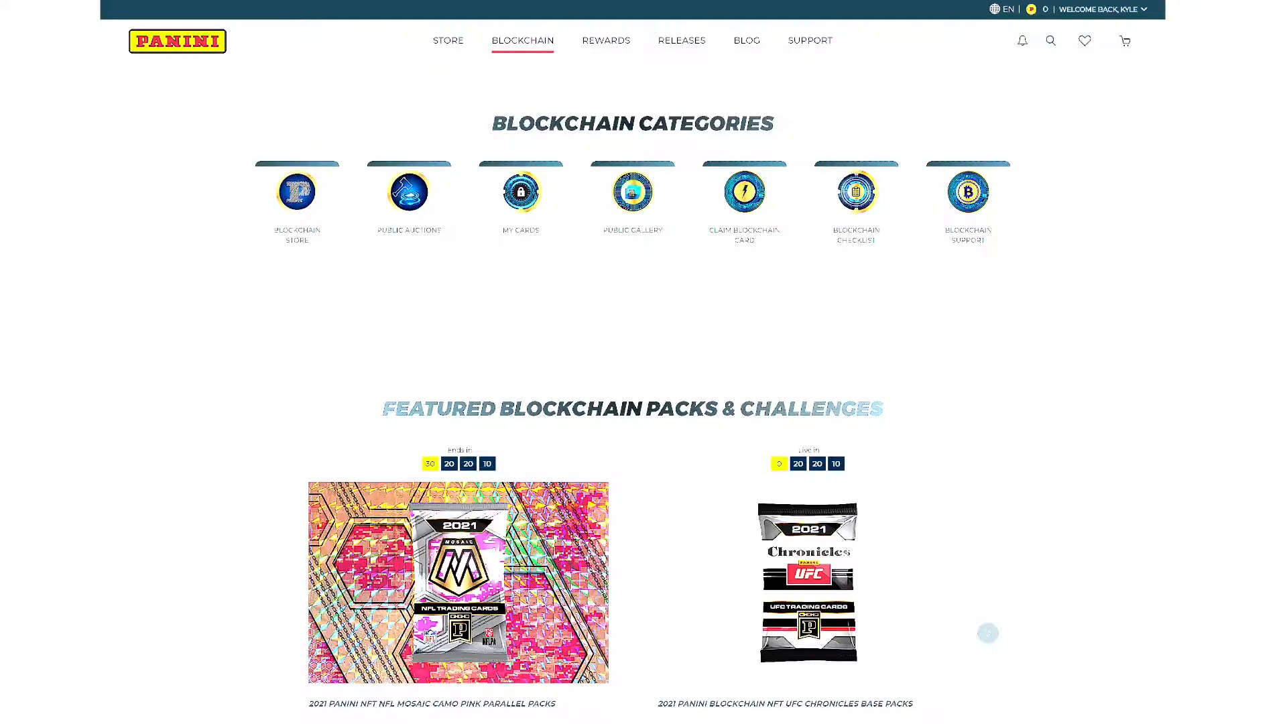
mouse_move(520, 201)
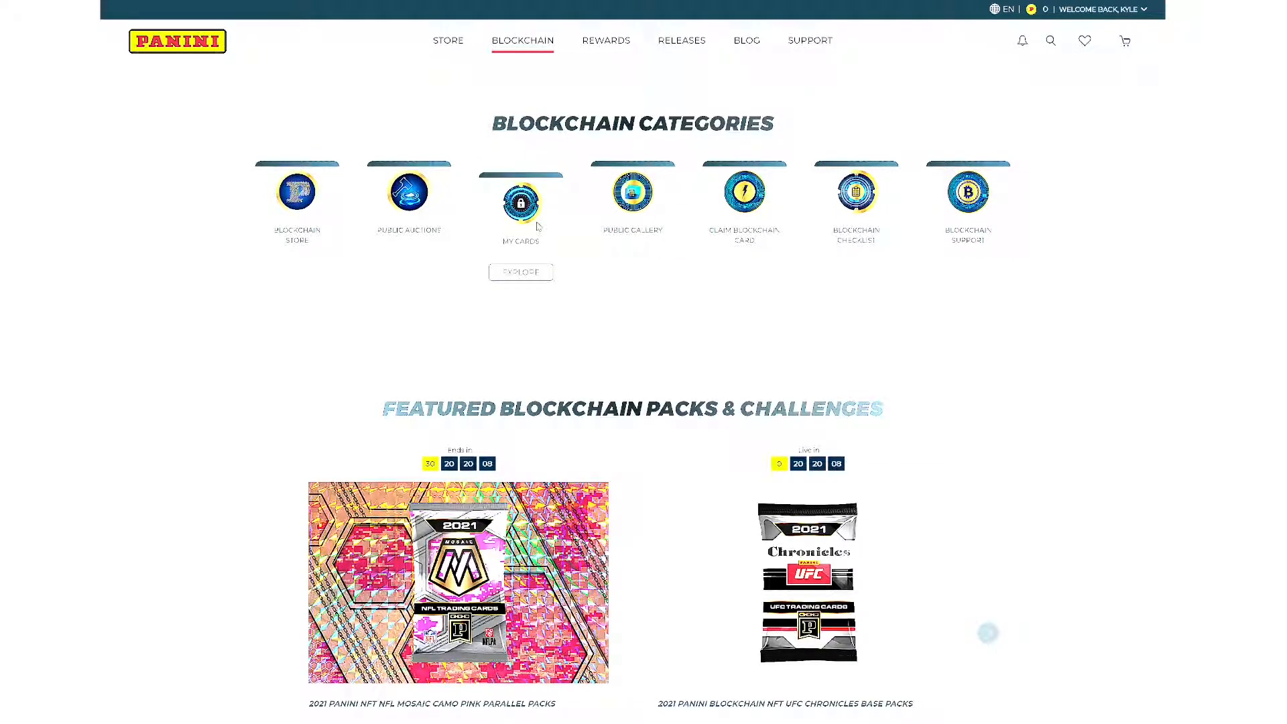
Step: Browse the My Cards grid and open the Mac Jones card's detail page
left_click(520, 204)
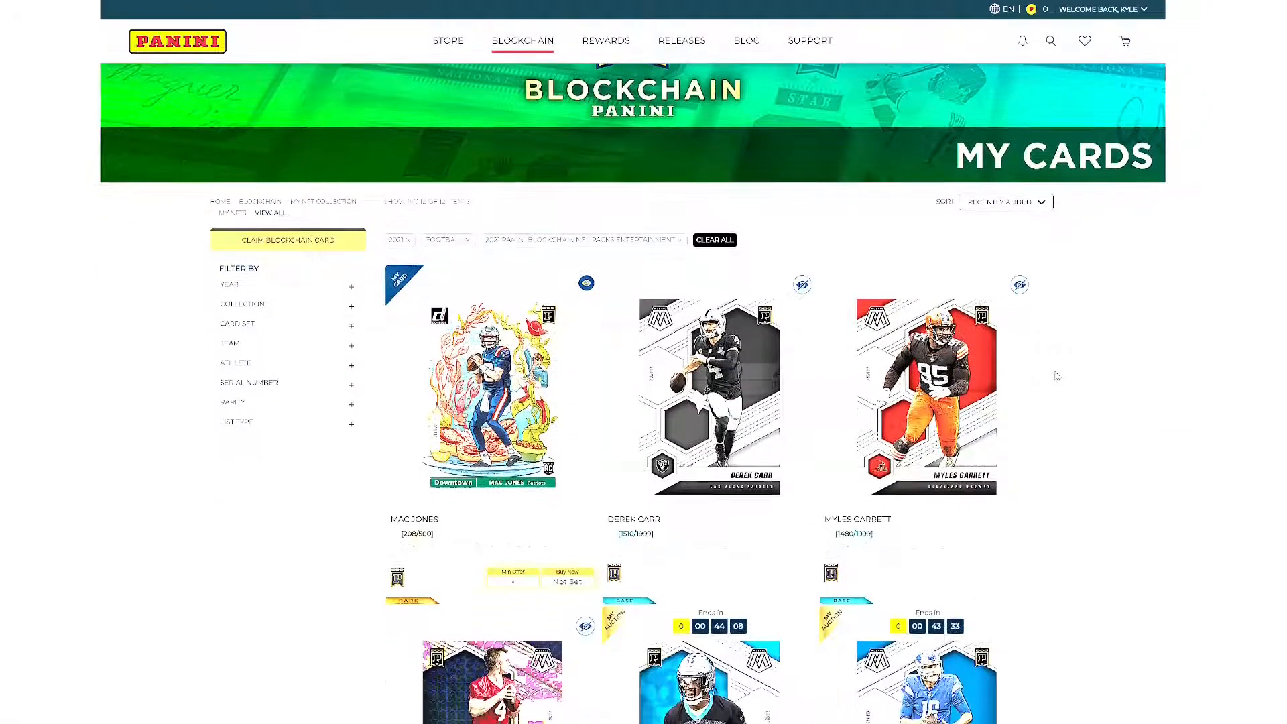
scroll("down", 3)
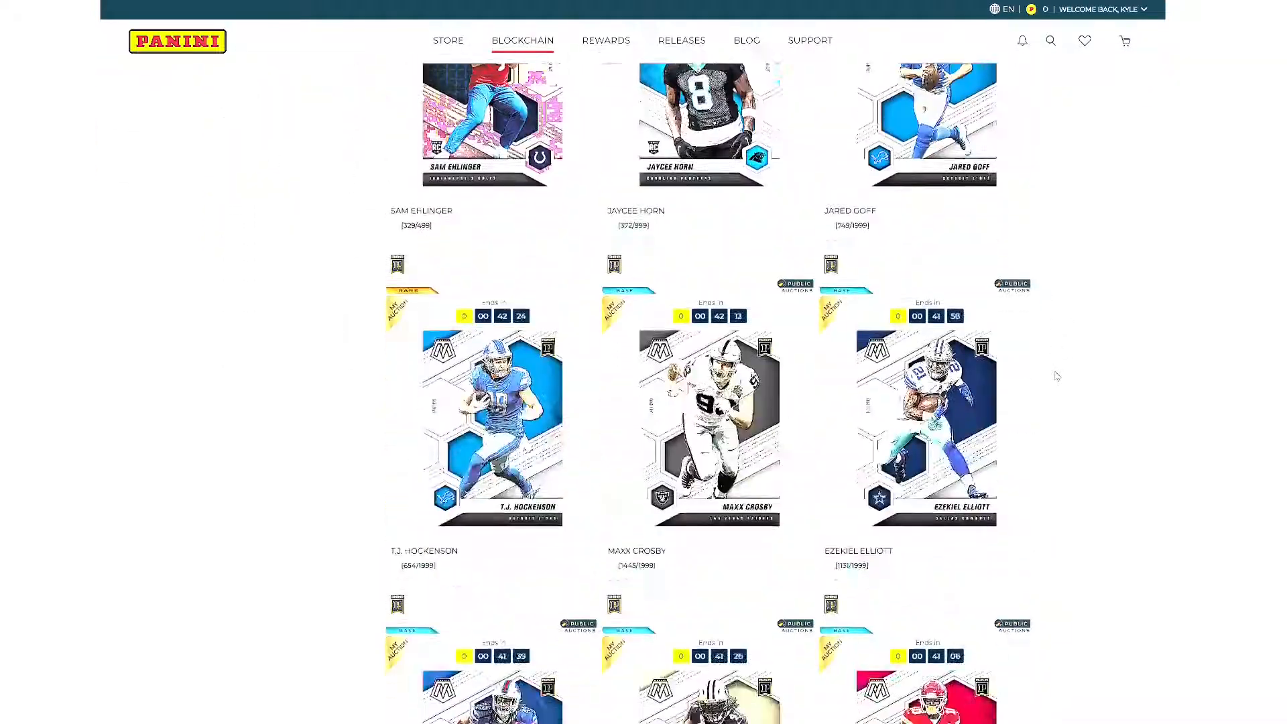
scroll("down", 3)
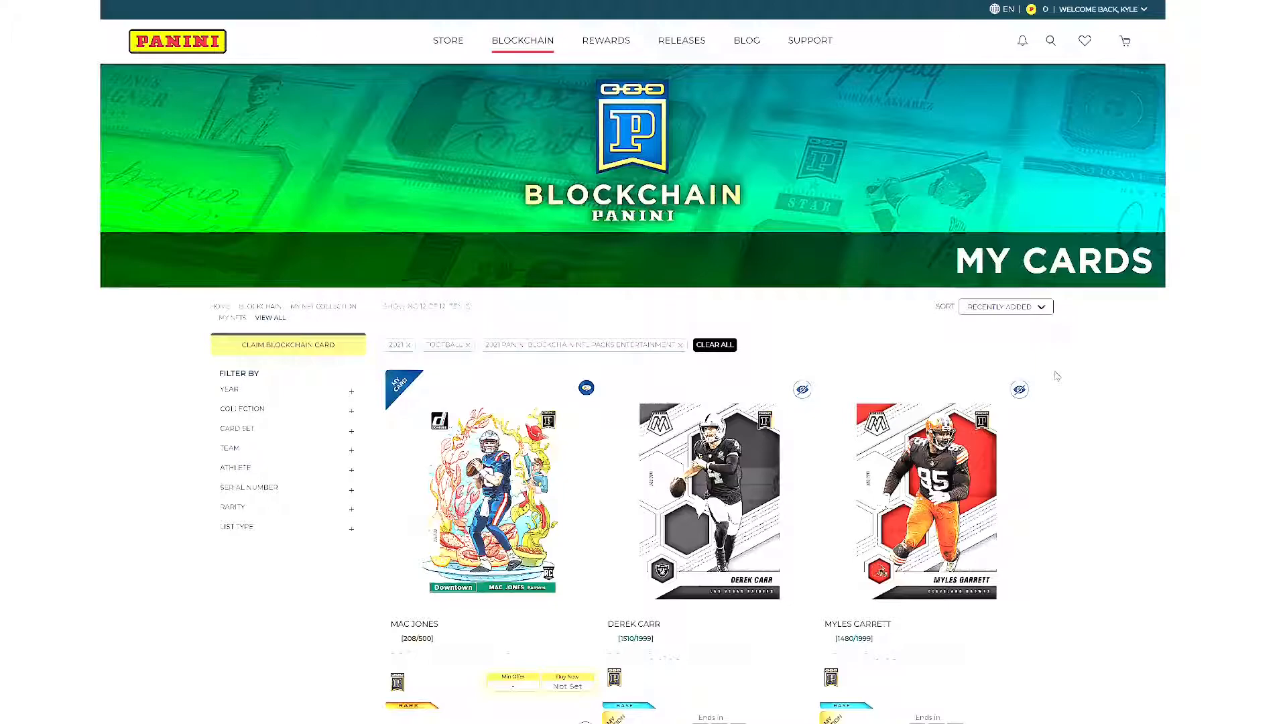
scroll("down", 3)
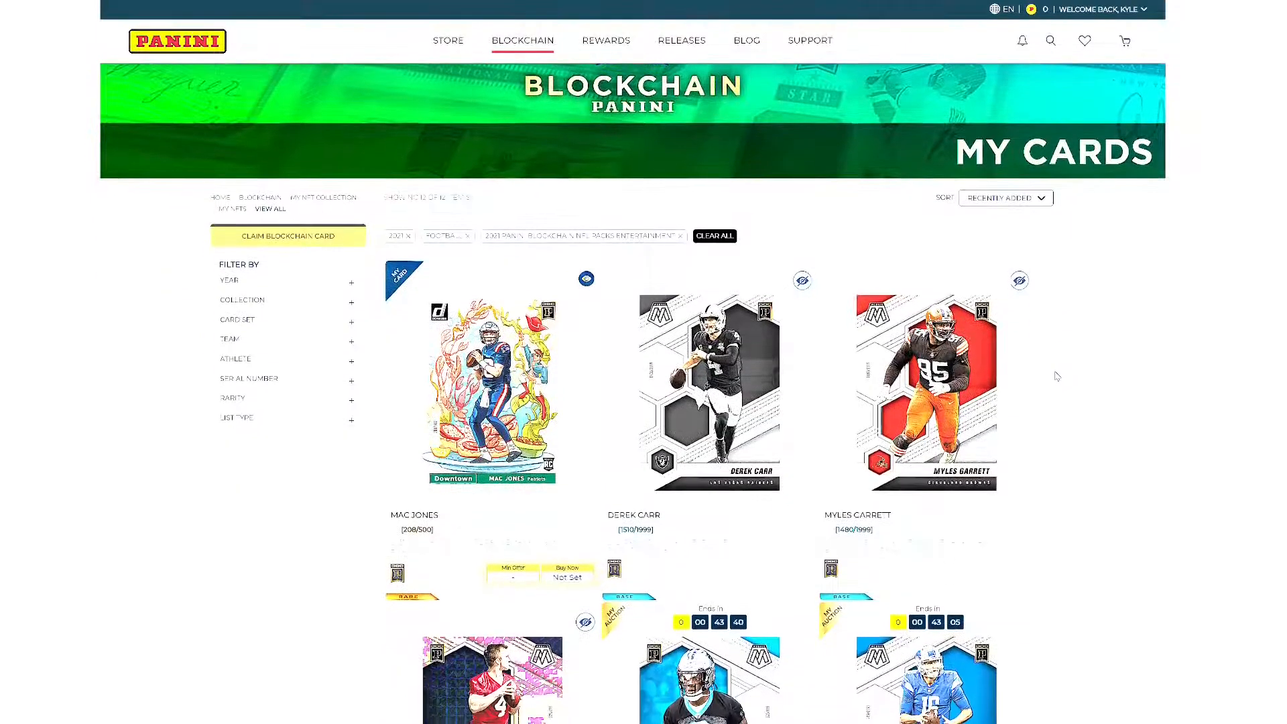
scroll("down", 3)
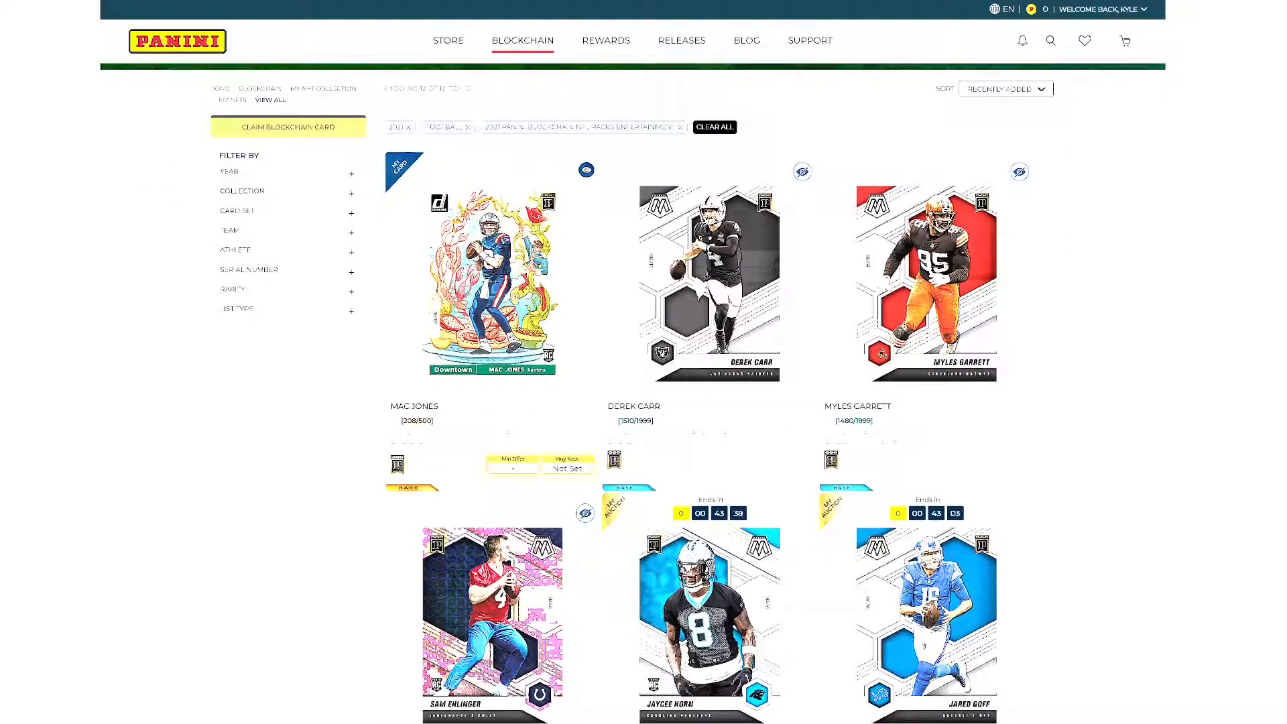
left_click(490, 275)
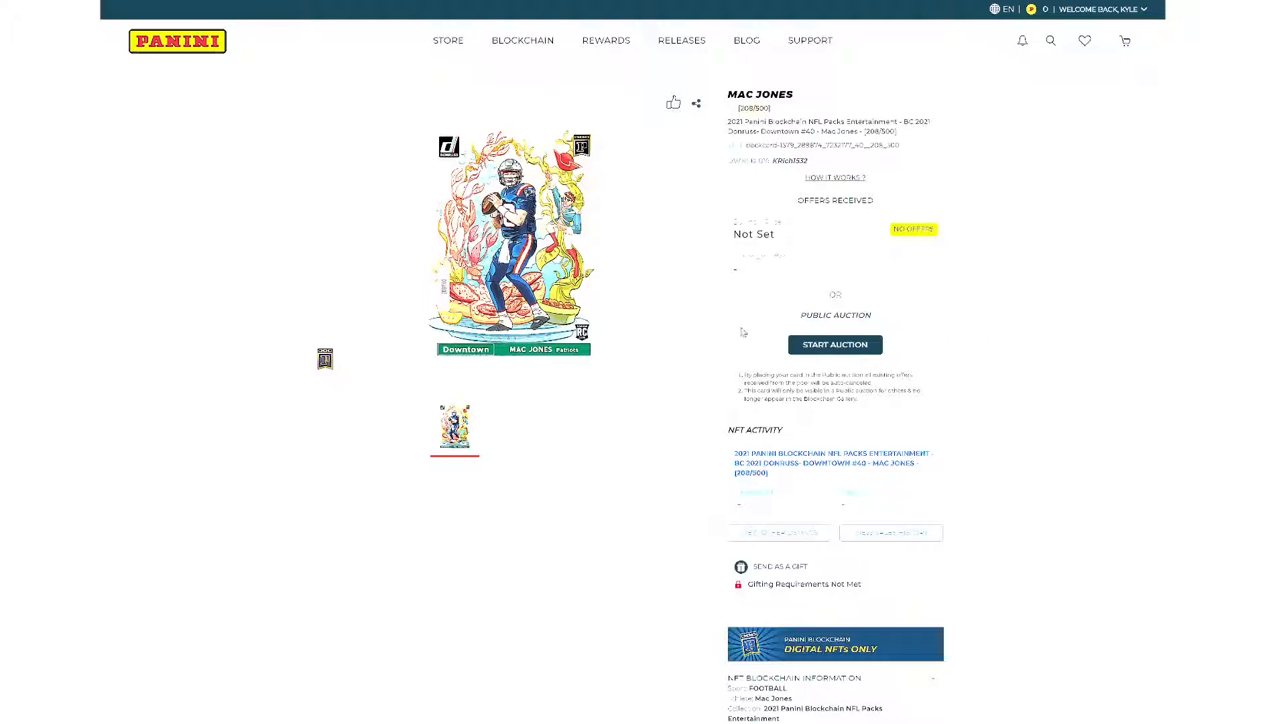
mouse_move(1061, 353)
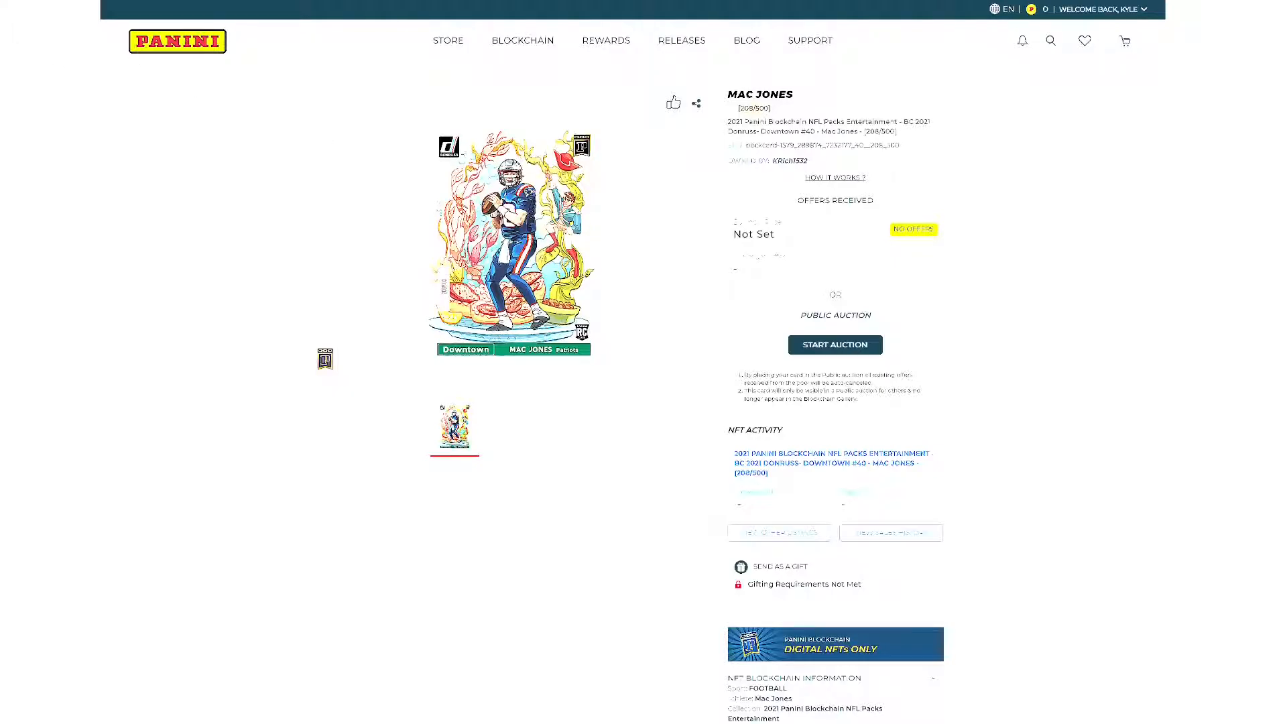
Step: Return to My Cards and open the Mac Jones card's full sales history via View All
left_click(522, 40)
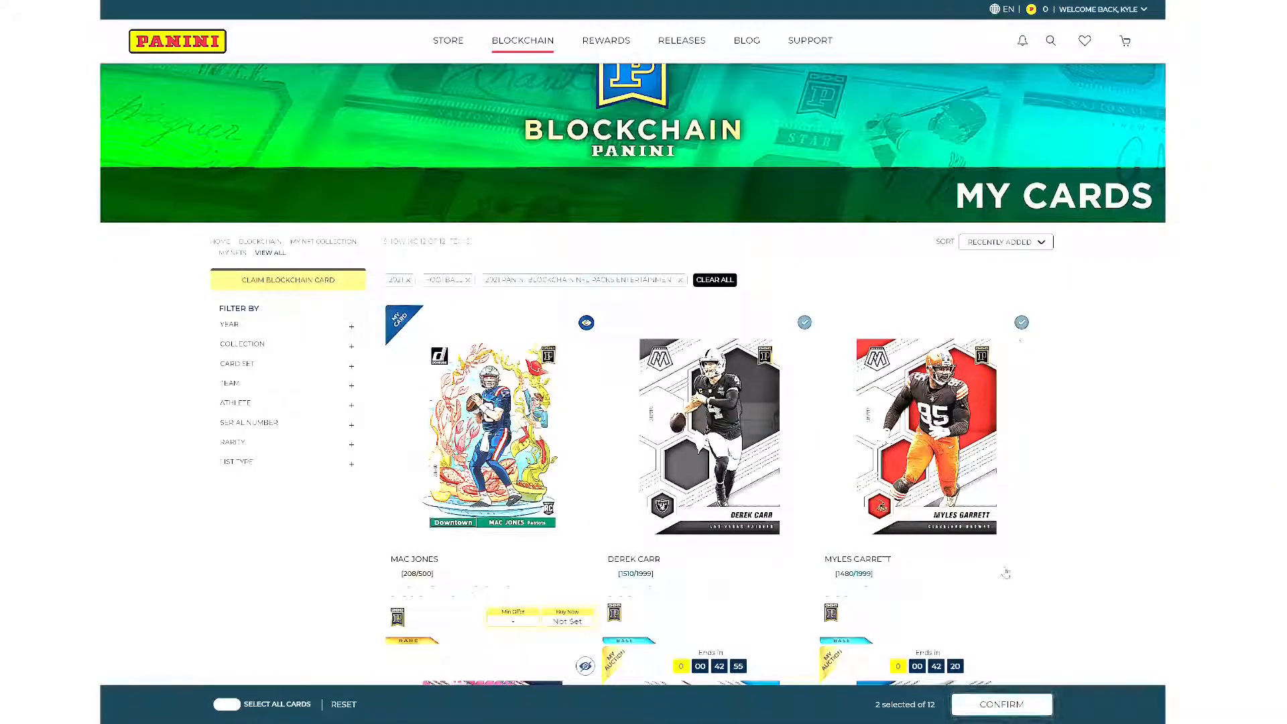
scroll("down", 3)
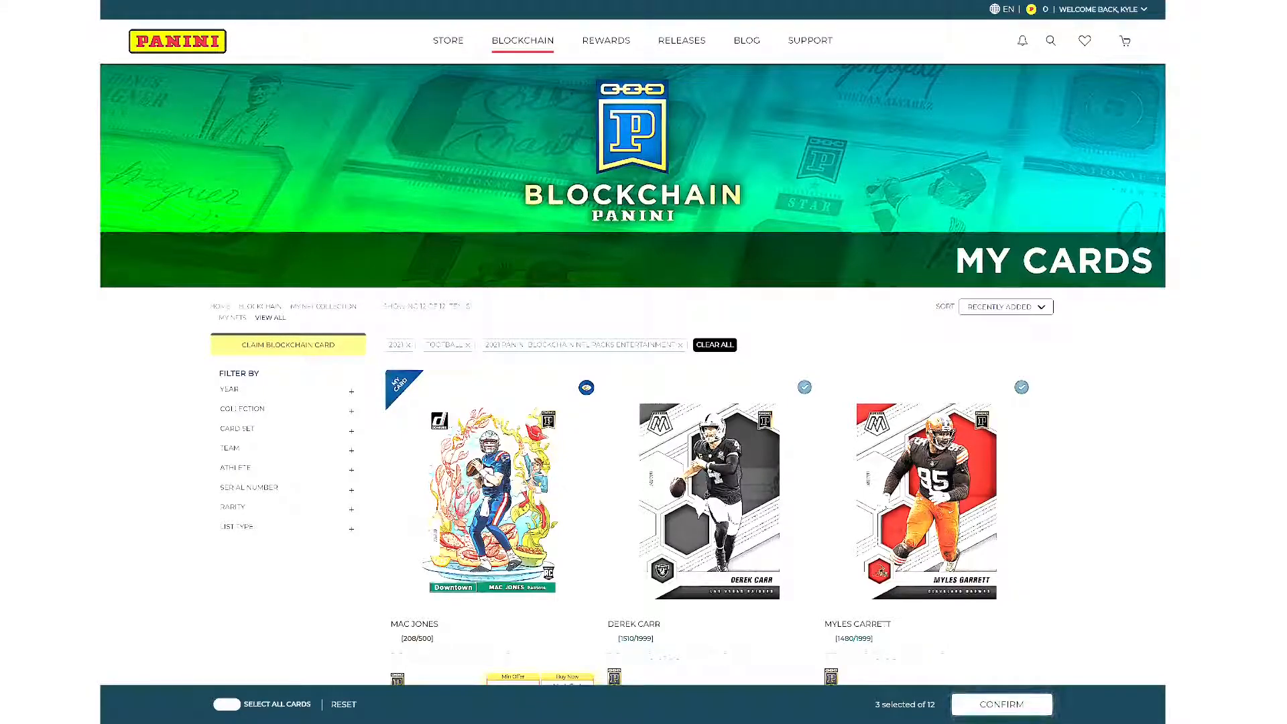
left_click(491, 500)
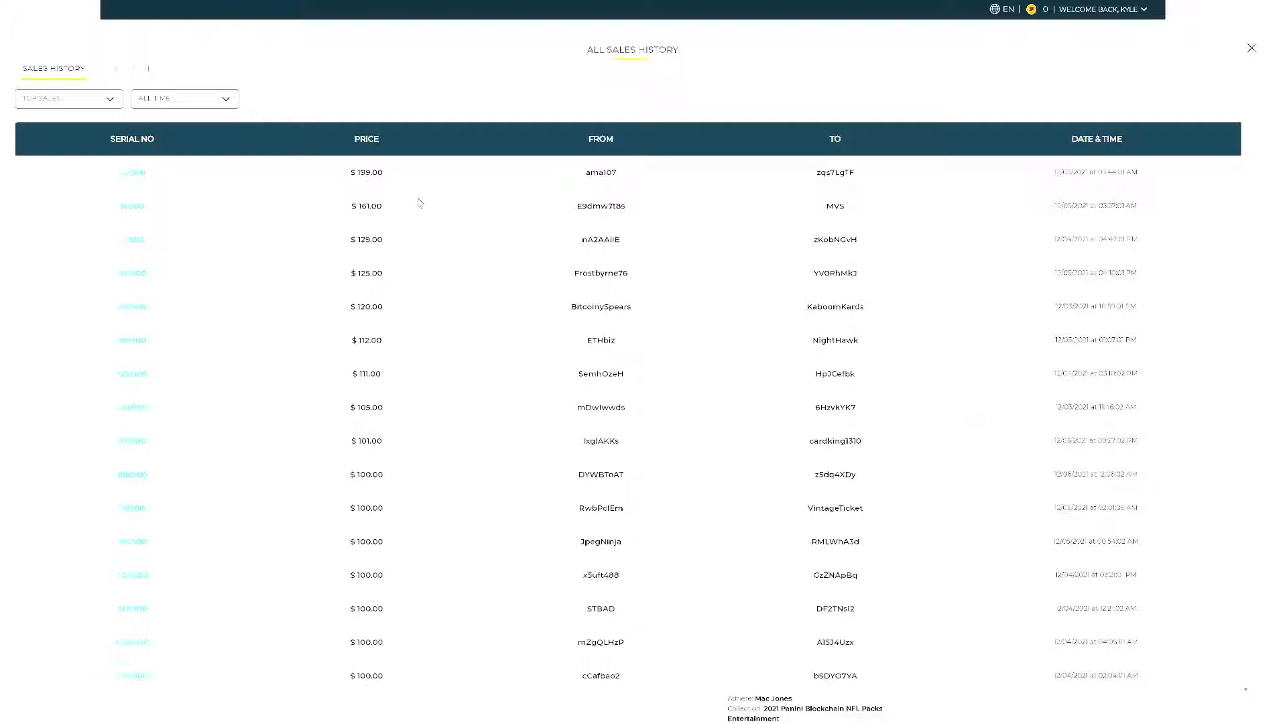
mouse_move(918, 194)
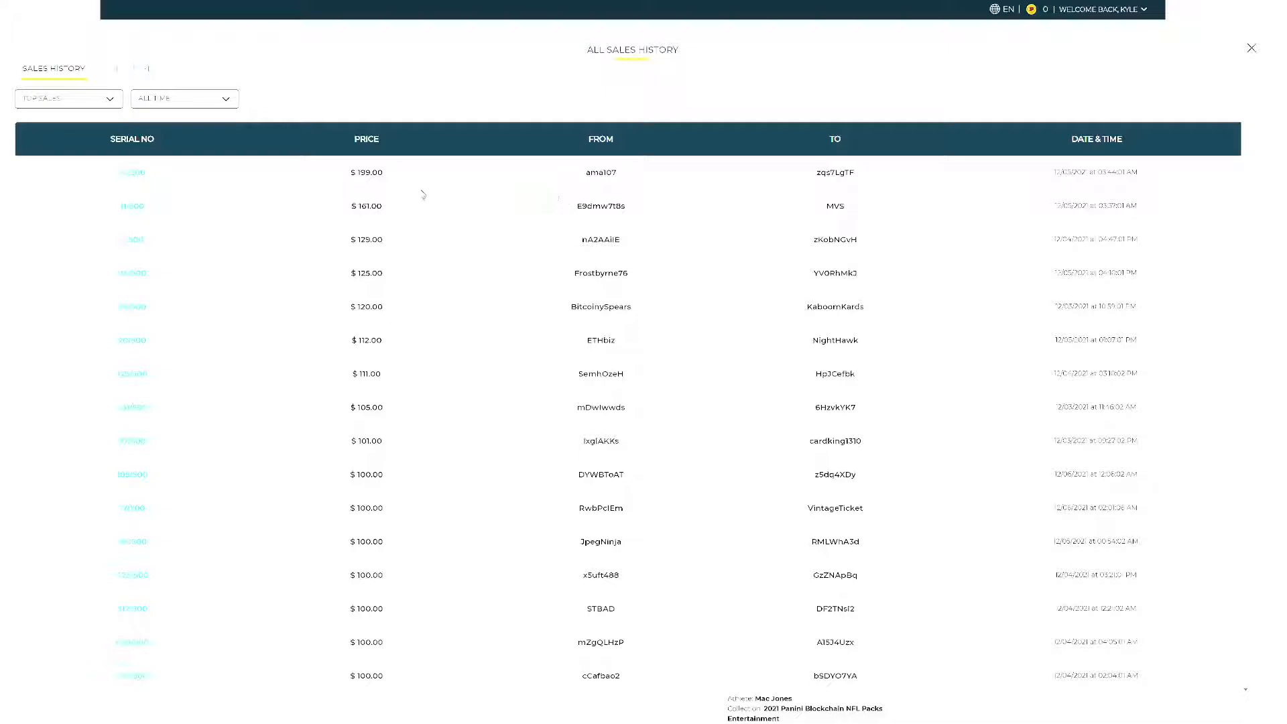
mouse_move(394, 206)
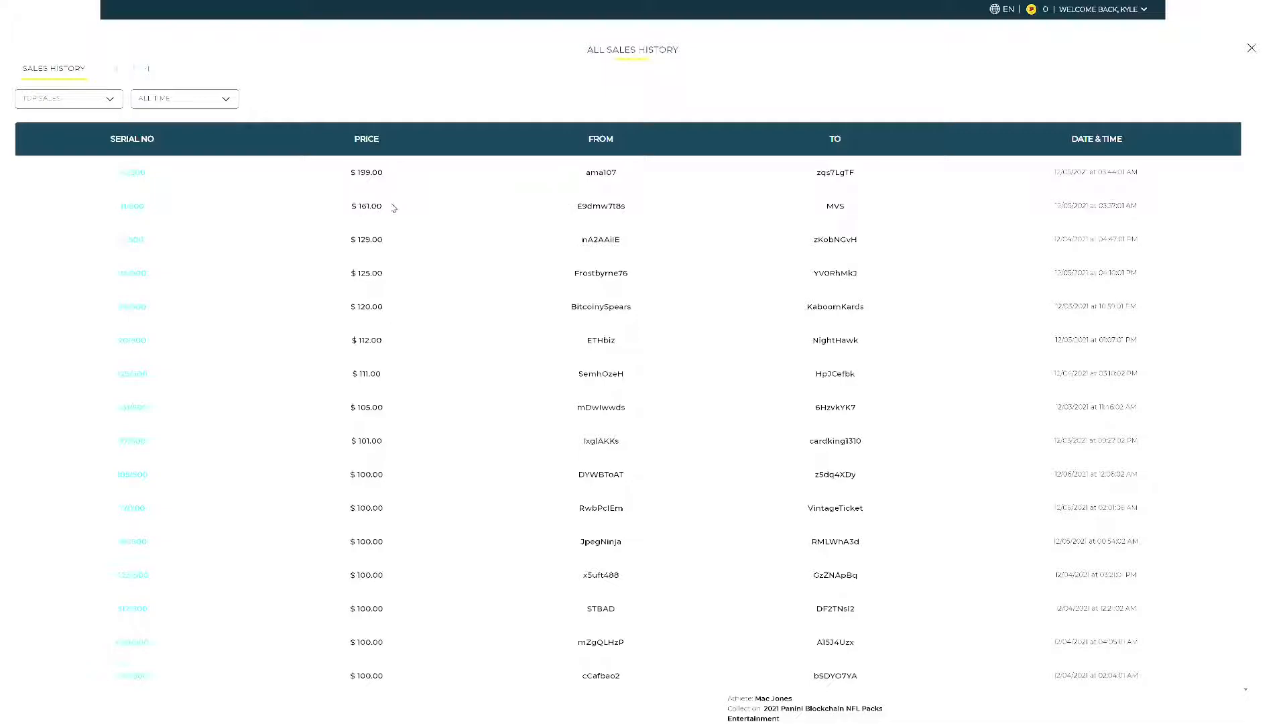
mouse_move(391, 241)
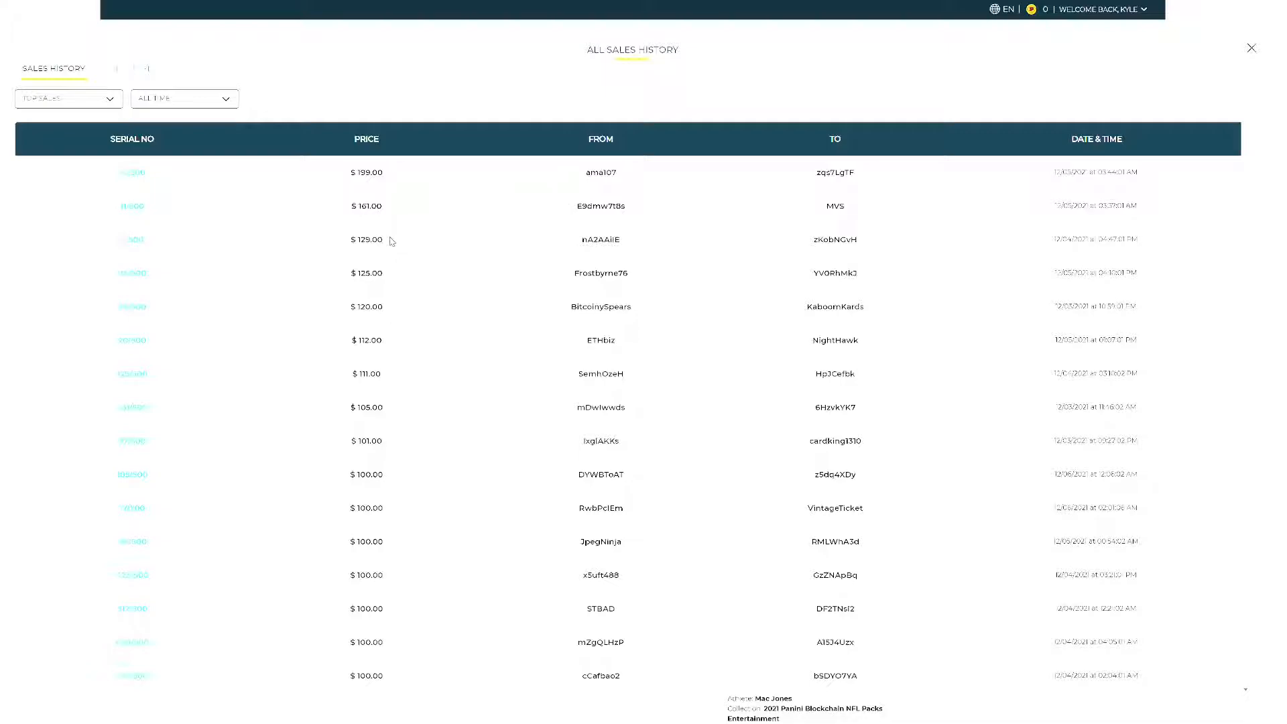
mouse_move(393, 250)
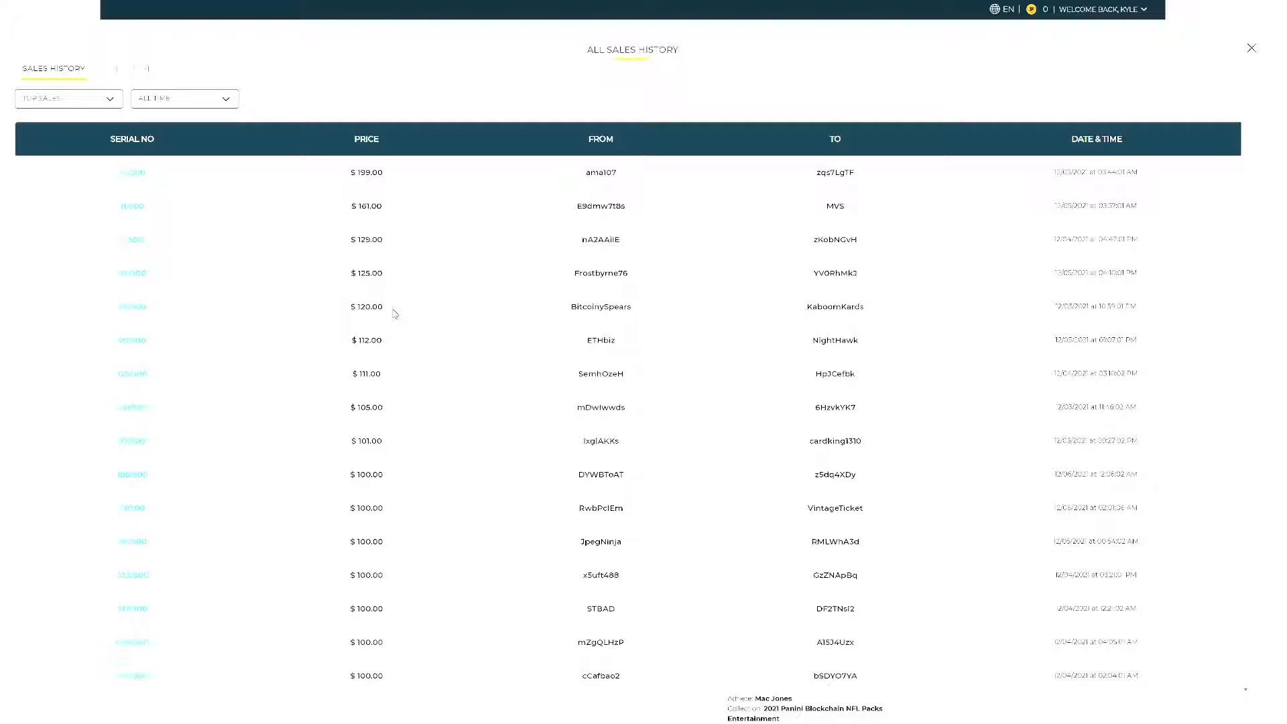
Step: Scroll through the All Sales History table, then close its window
scroll("down", 3)
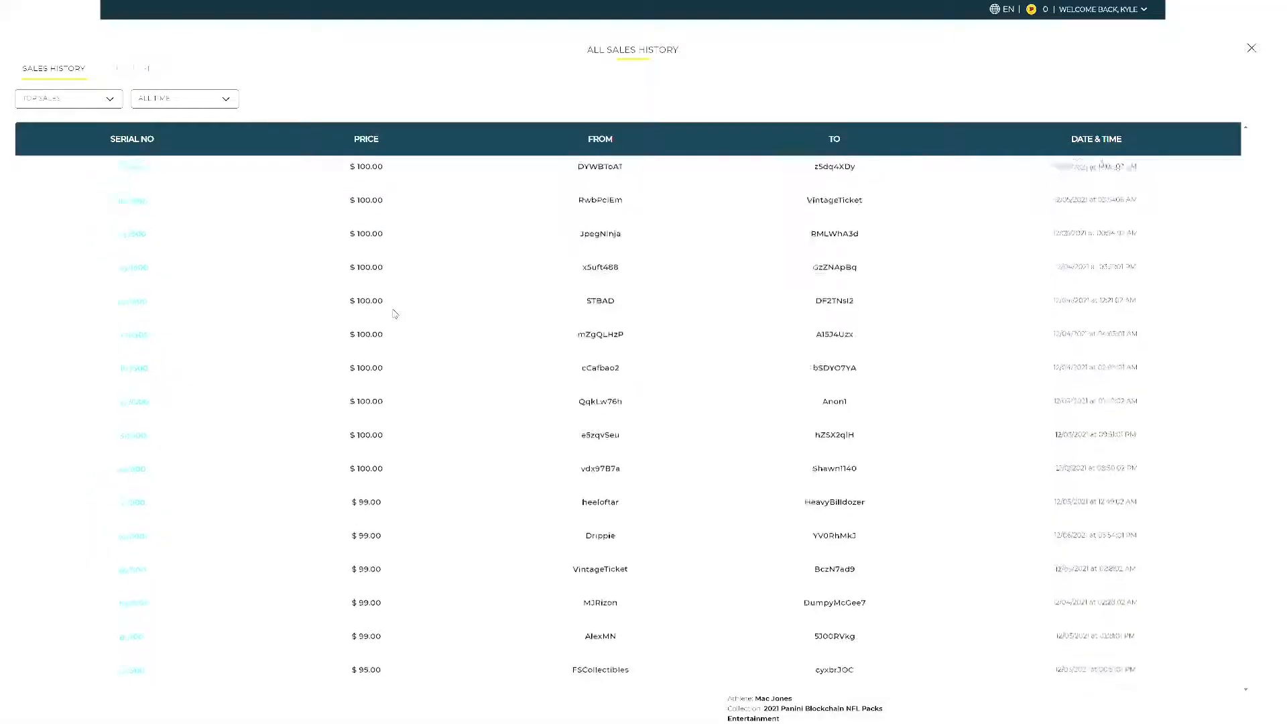
scroll("down", 3)
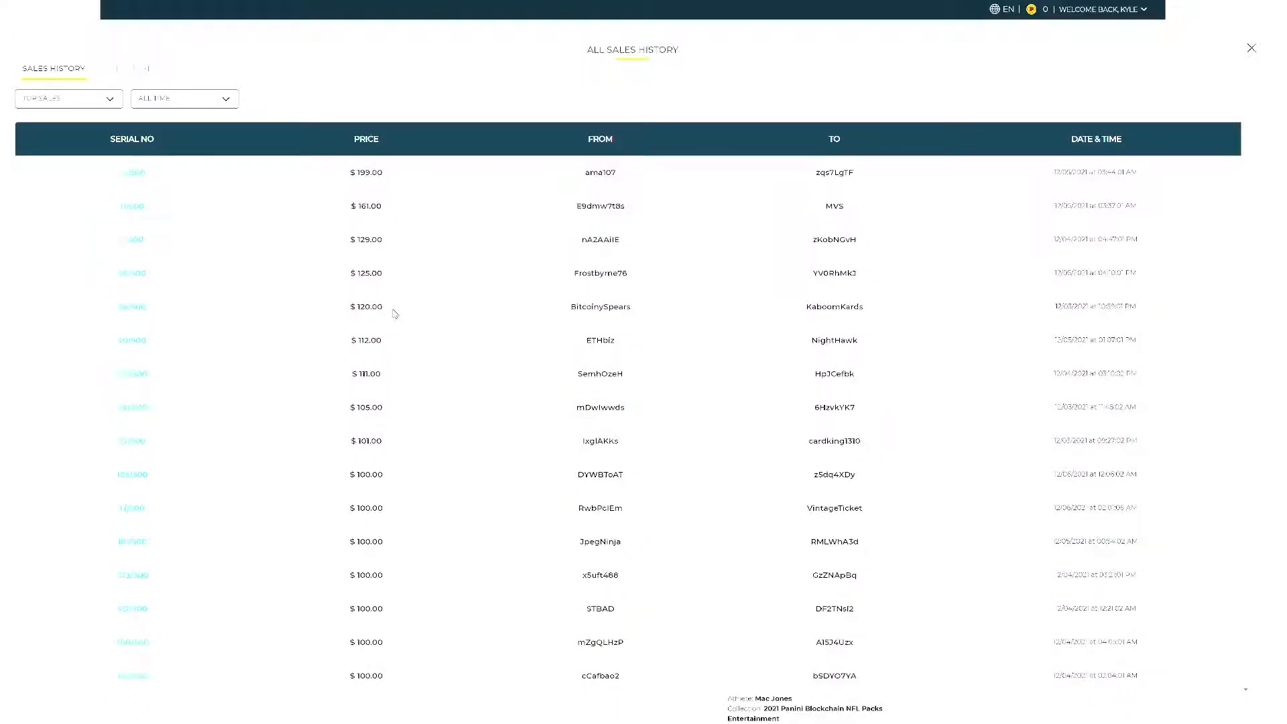
mouse_move(423, 292)
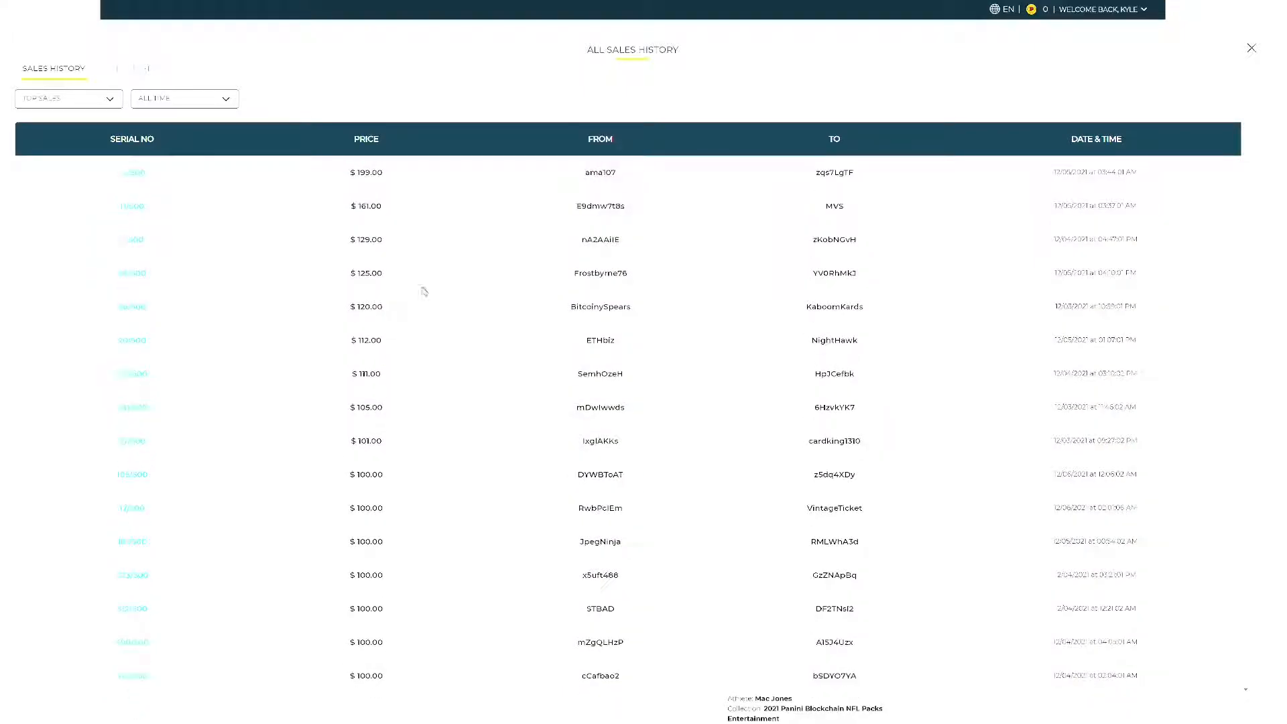
mouse_move(508, 232)
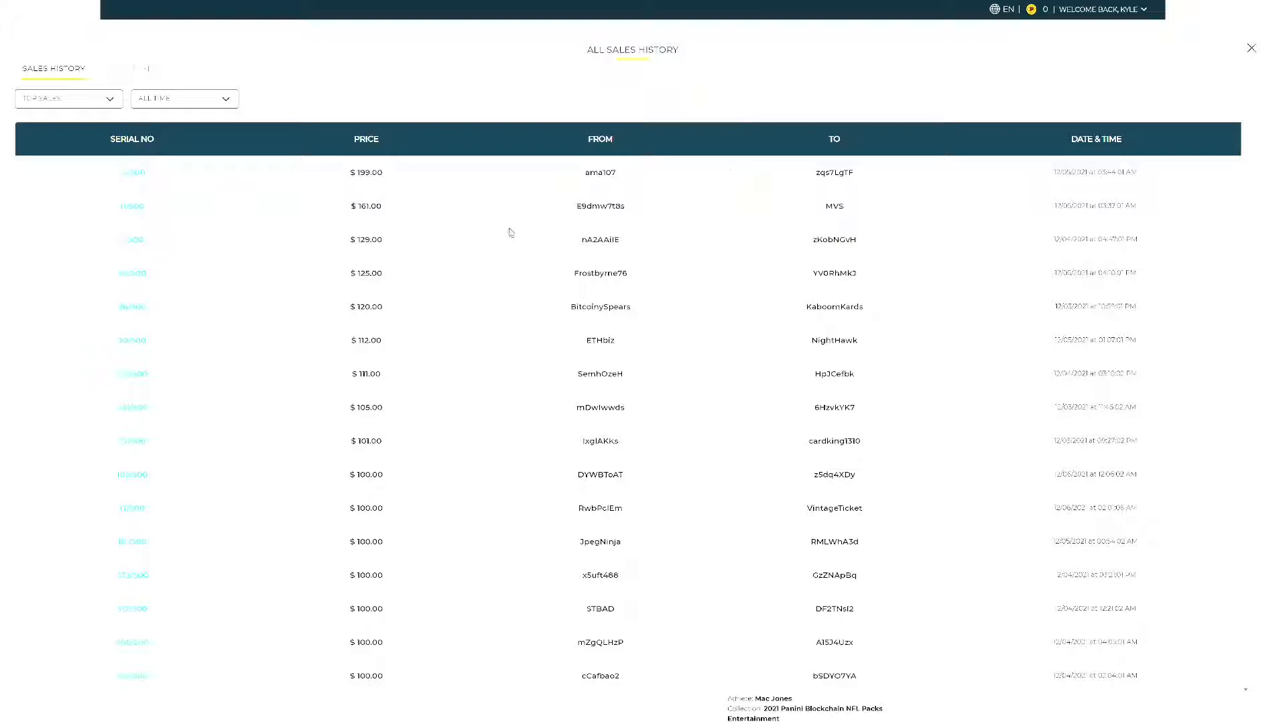
mouse_move(868, 104)
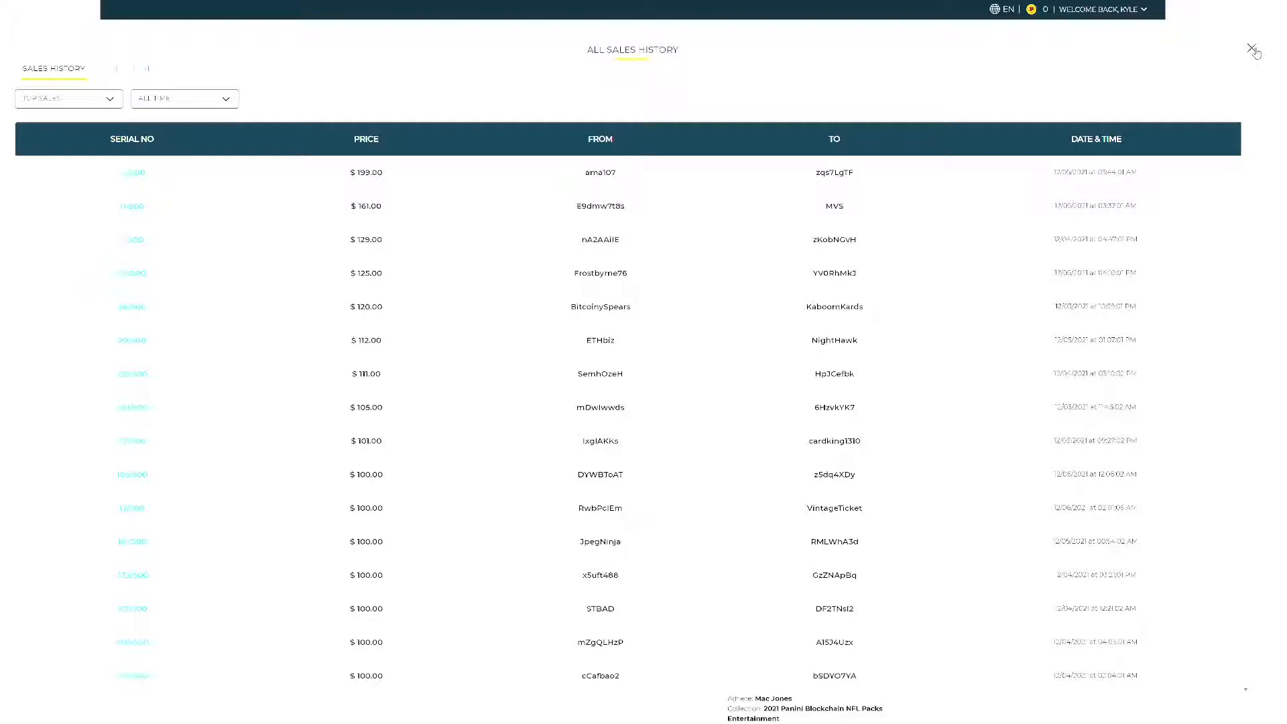
left_click(1255, 48)
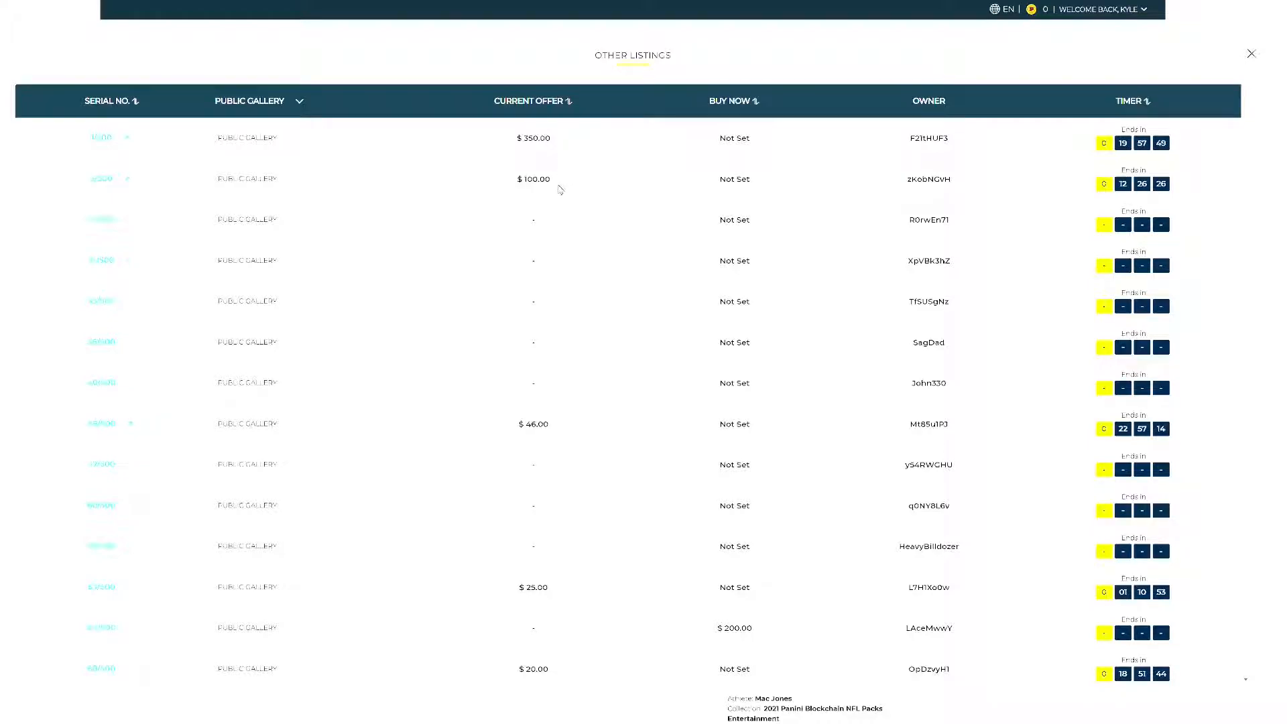
Step: Scroll through other owners' Mac Jones listings up to the $60,000 buy-now prices
scroll("down", 3)
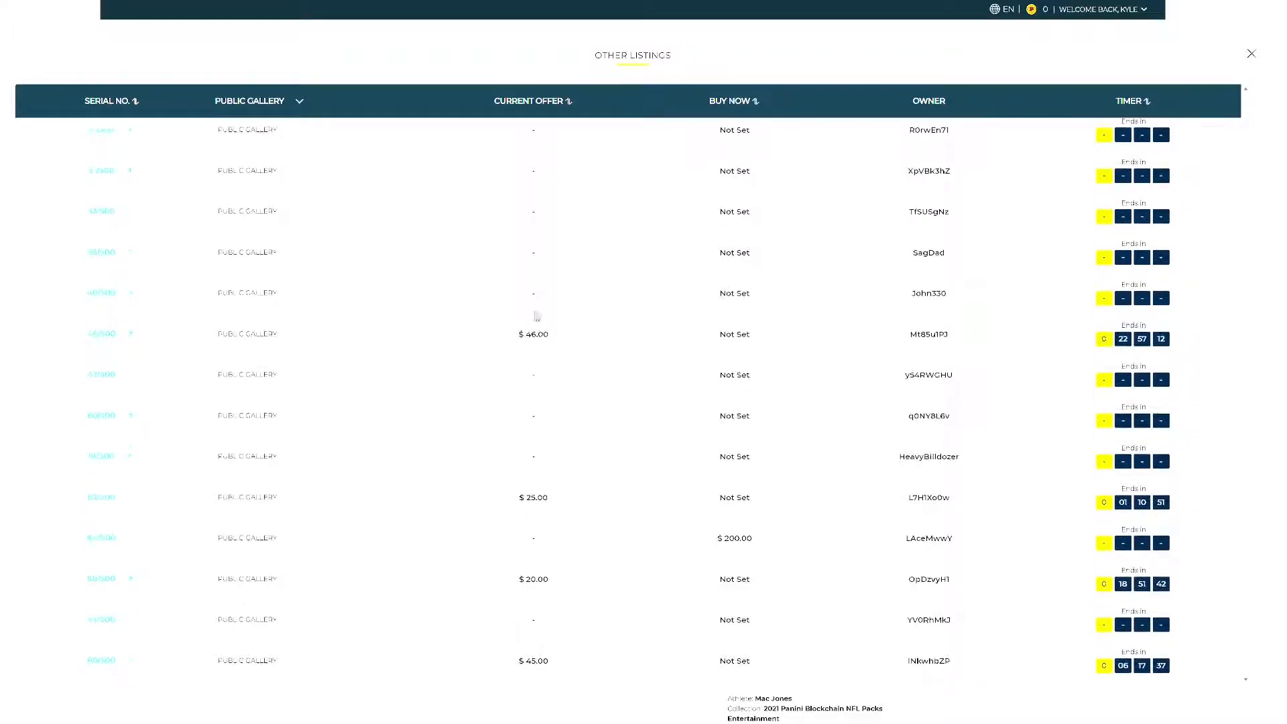
scroll("down", 3)
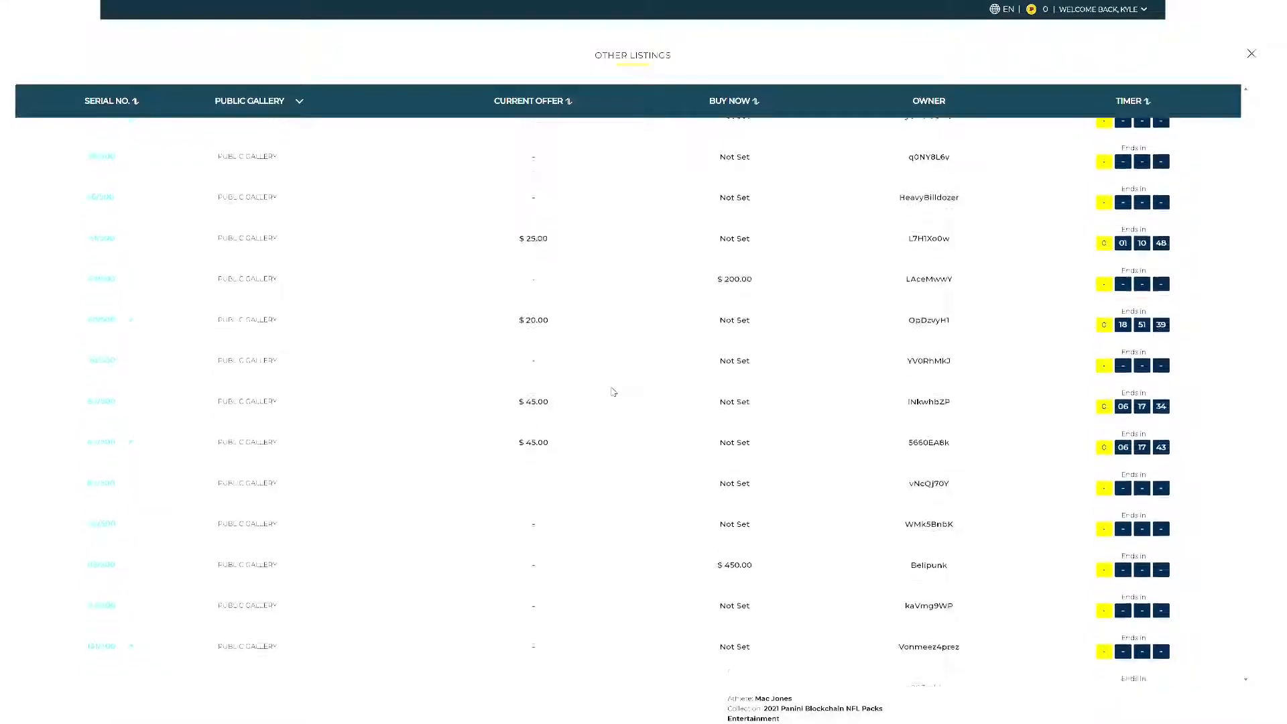
scroll("down", 3)
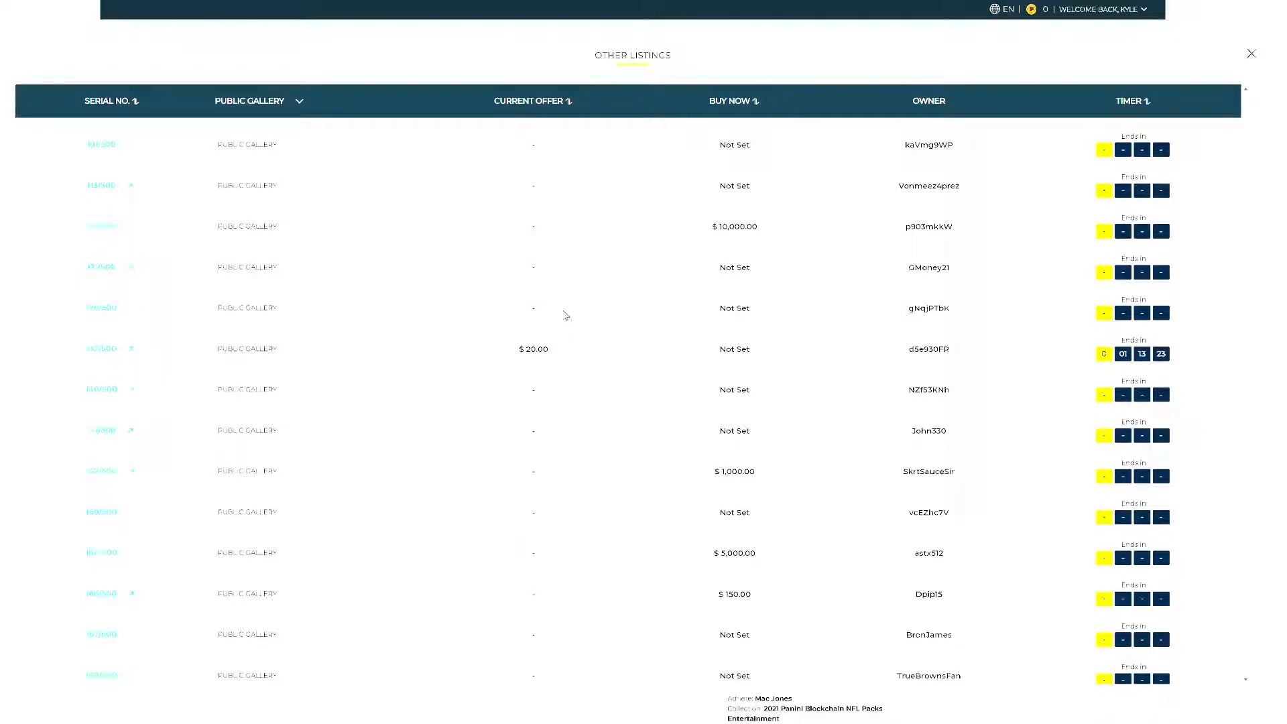
scroll("down", 3)
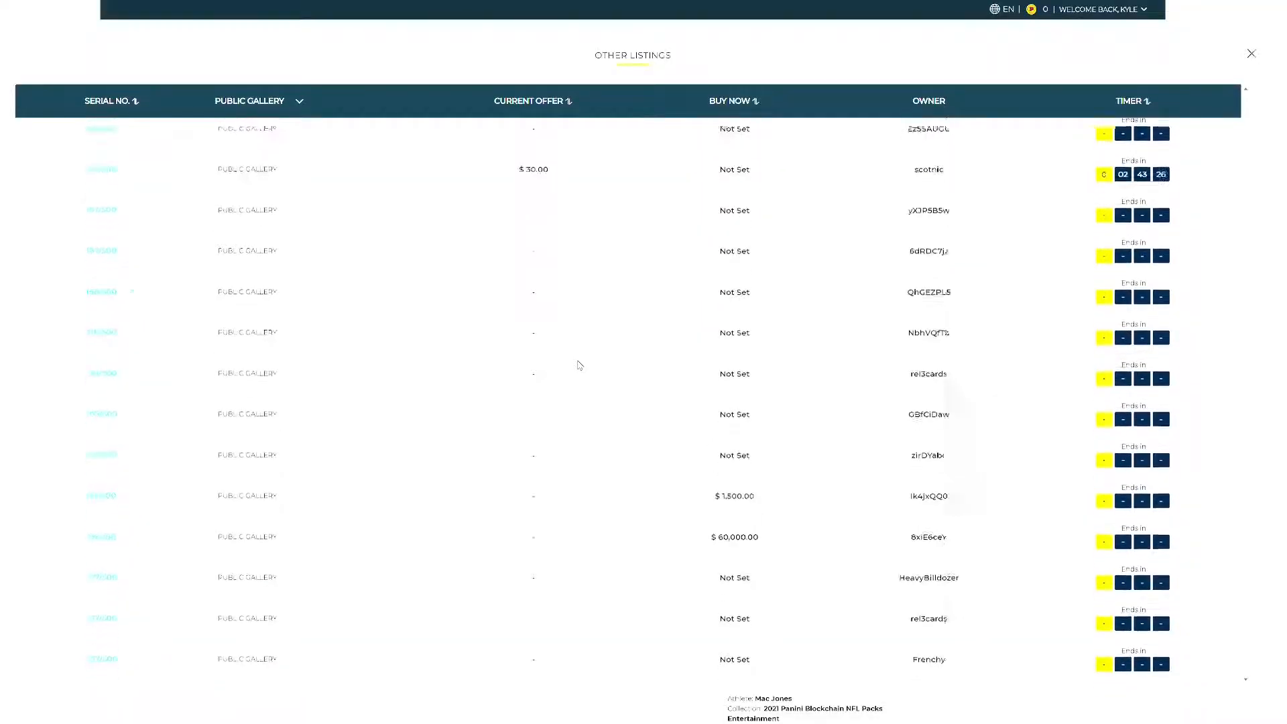
scroll("down", 3)
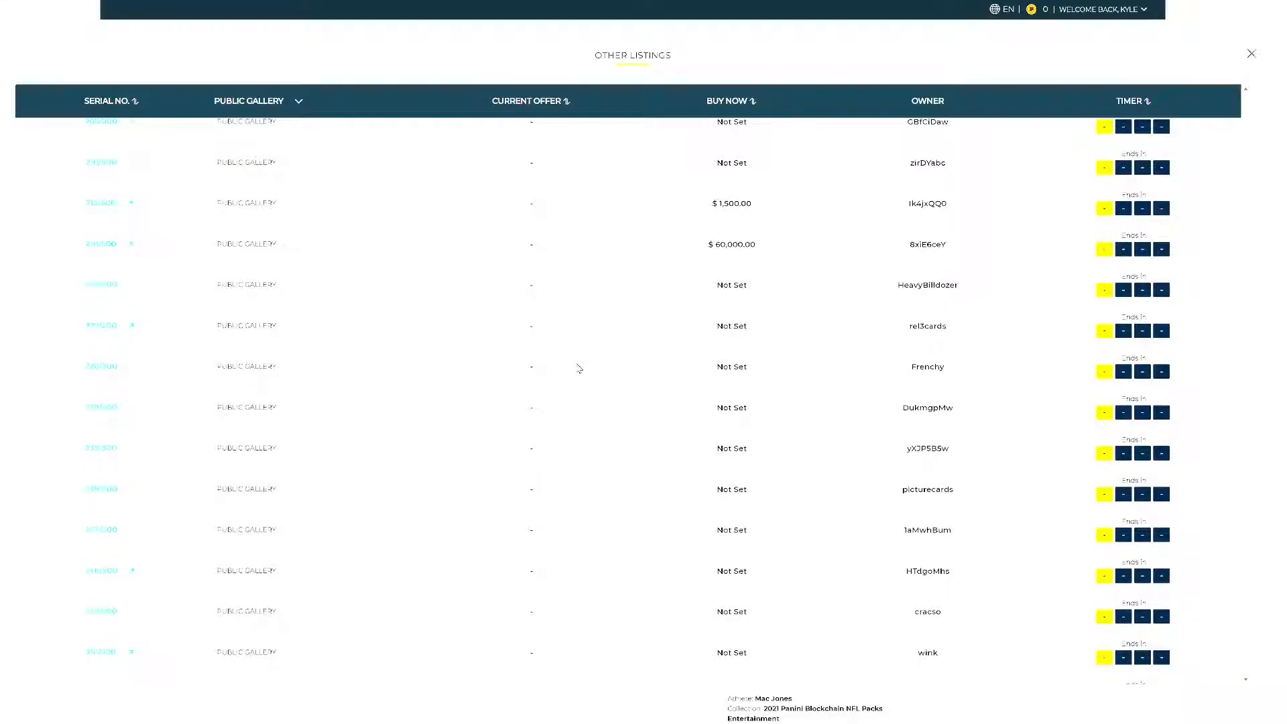
scroll("down", 3)
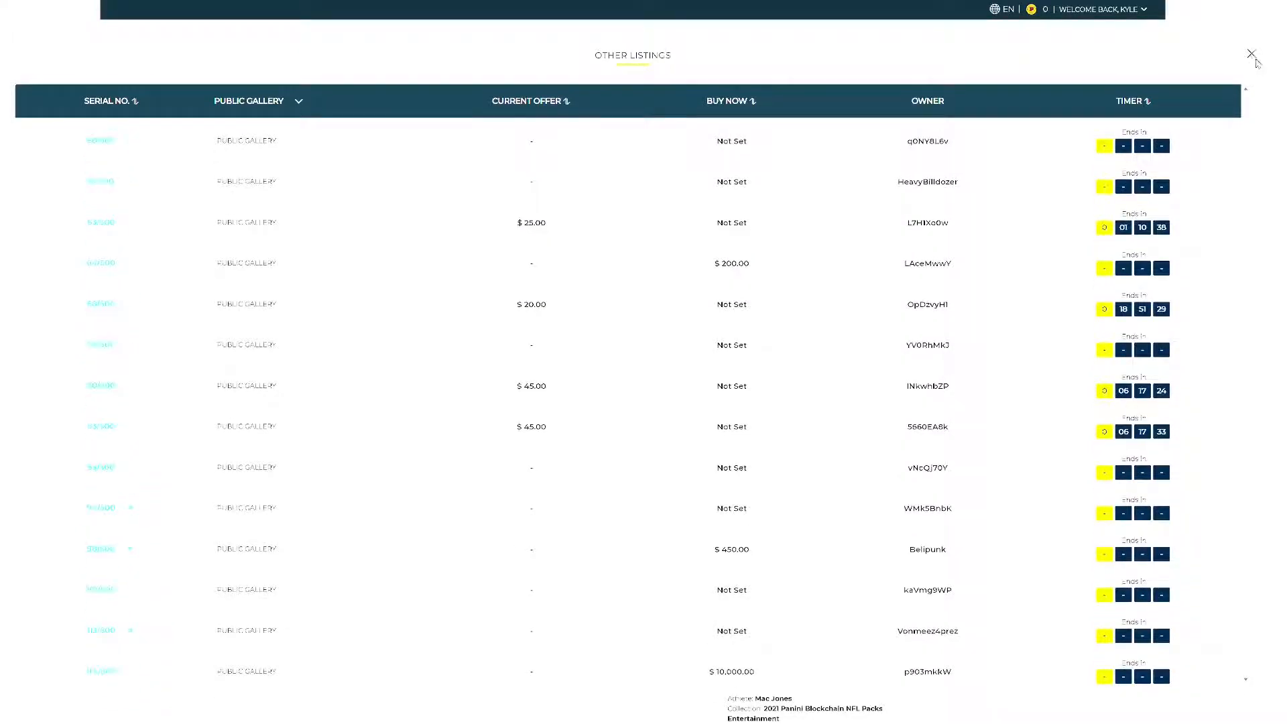
Step: Close the other-listings window and scroll down to the card's Listing History
left_click(1251, 53)
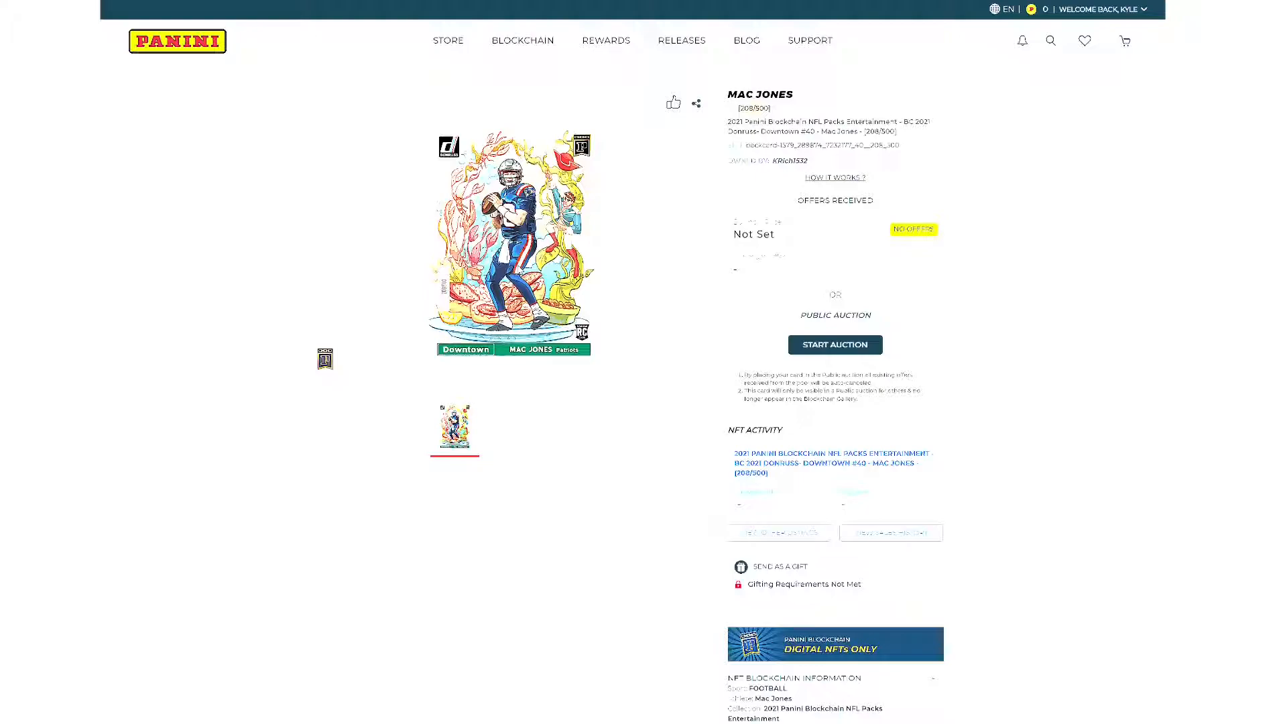
mouse_move(663, 238)
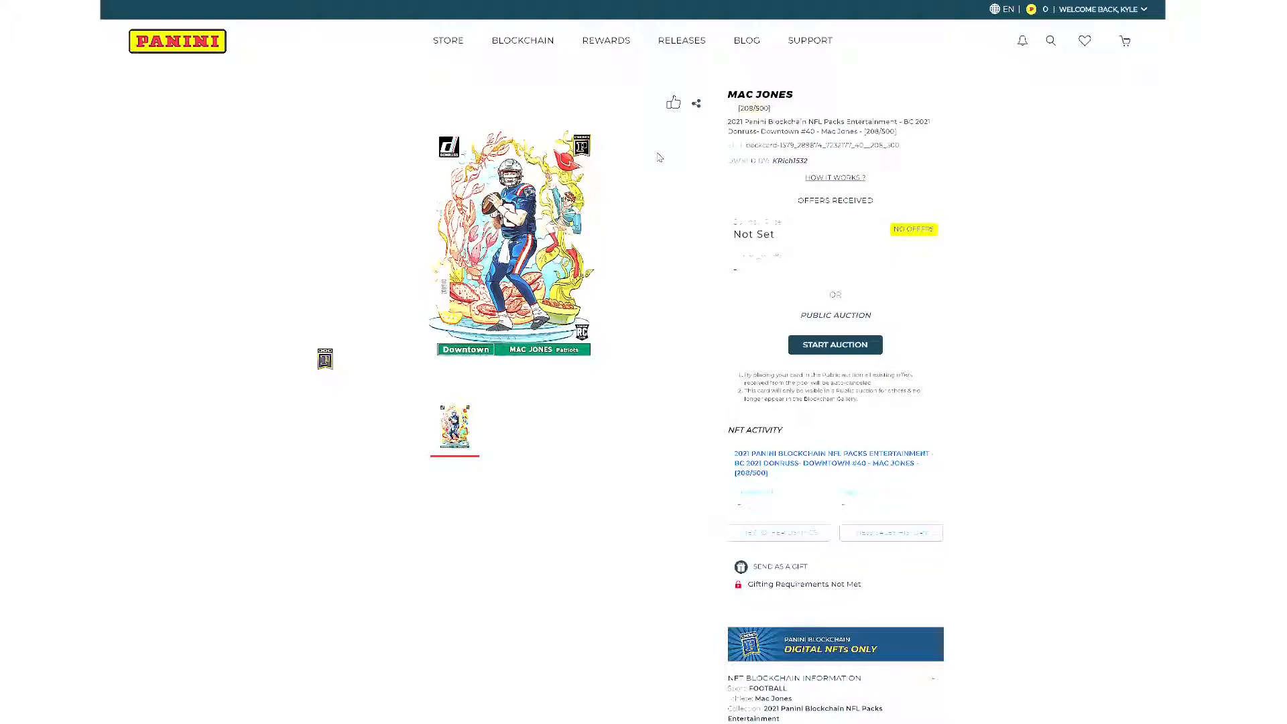
mouse_move(1081, 281)
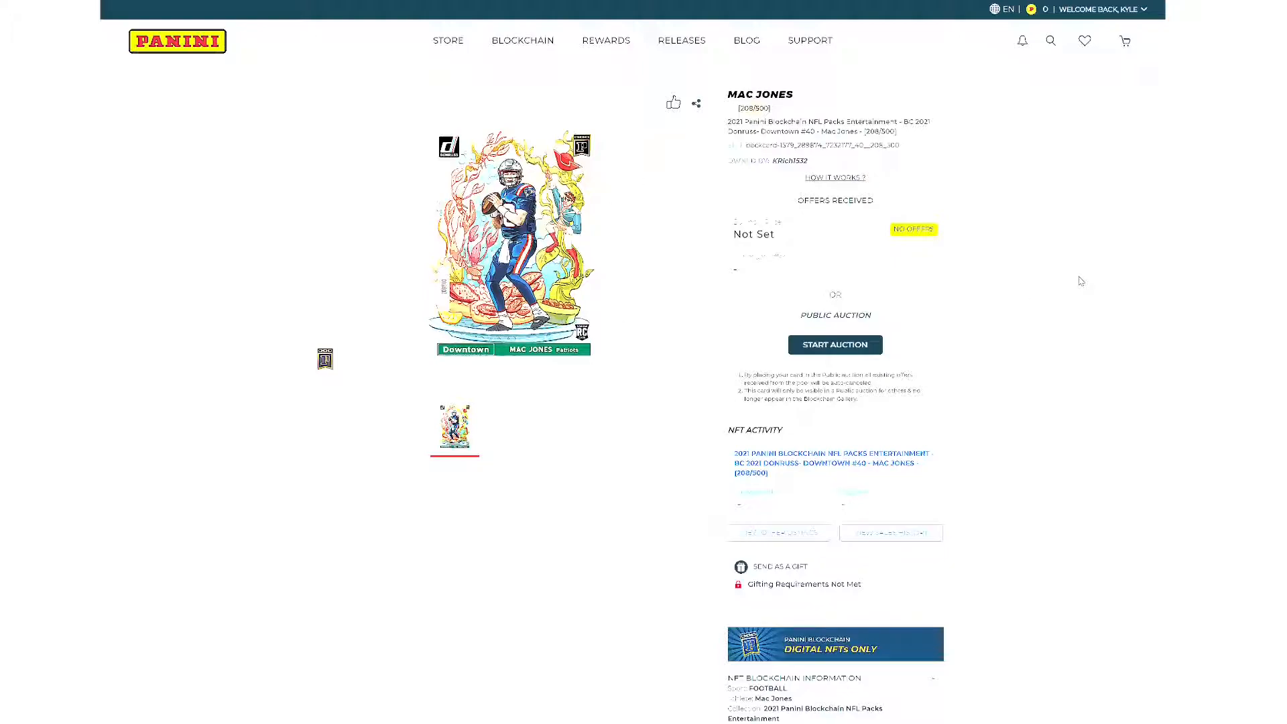
mouse_move(862, 279)
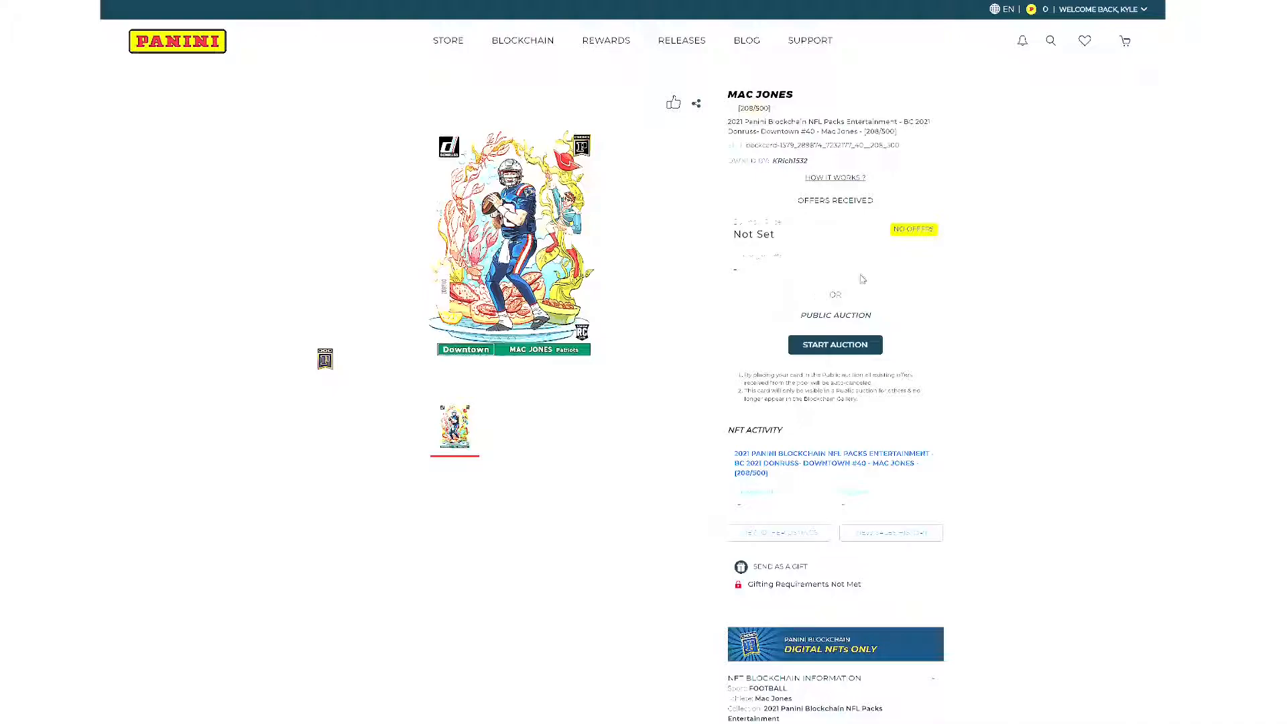
mouse_move(906, 303)
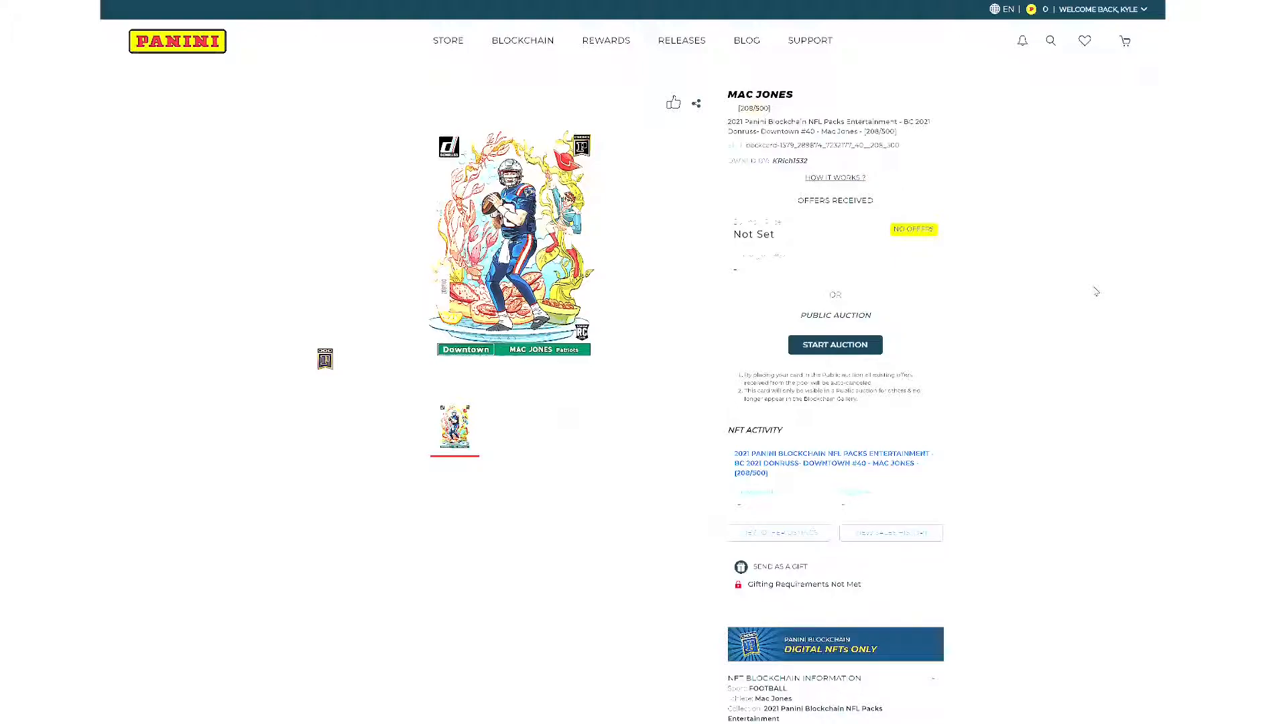
mouse_move(648, 306)
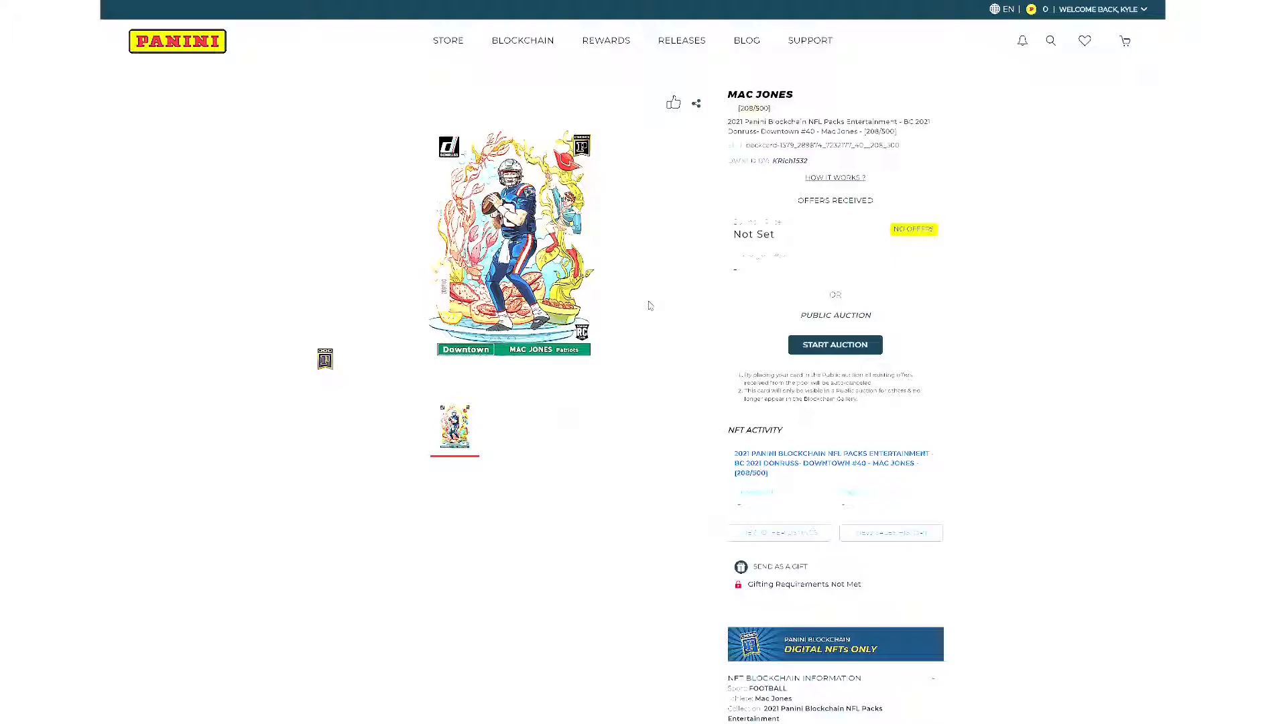
scroll("down", 3)
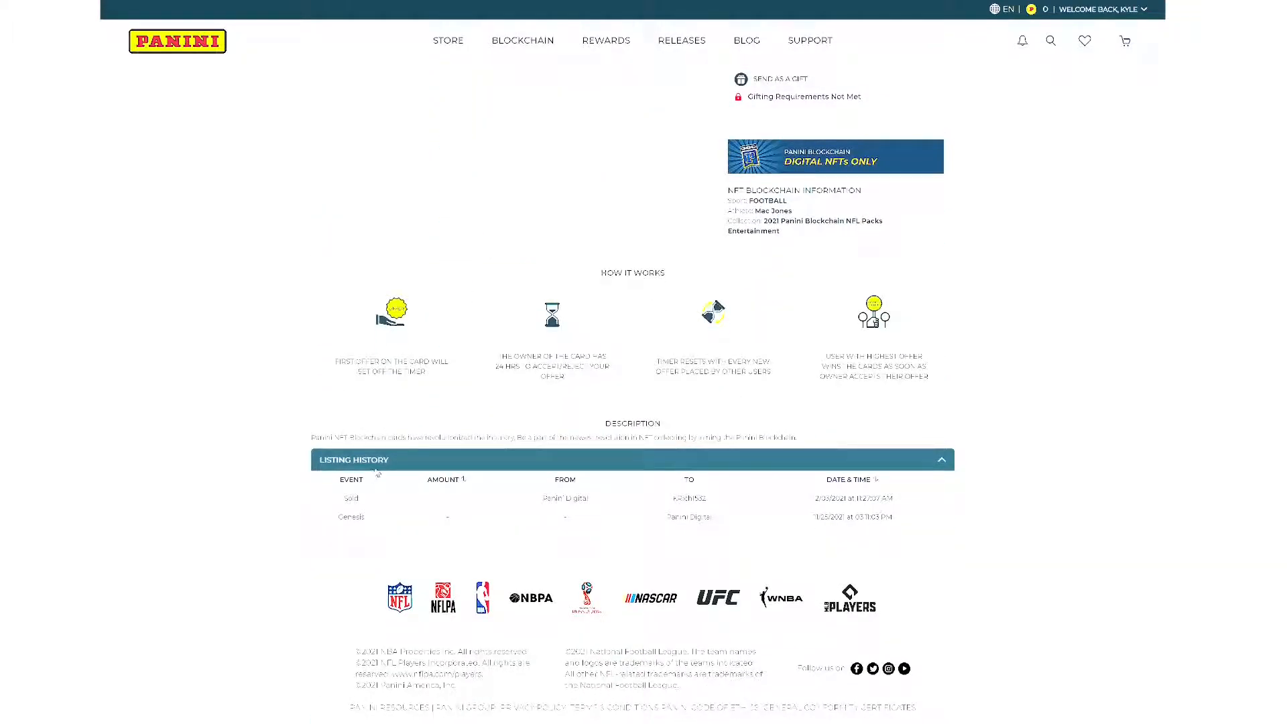
mouse_move(556, 531)
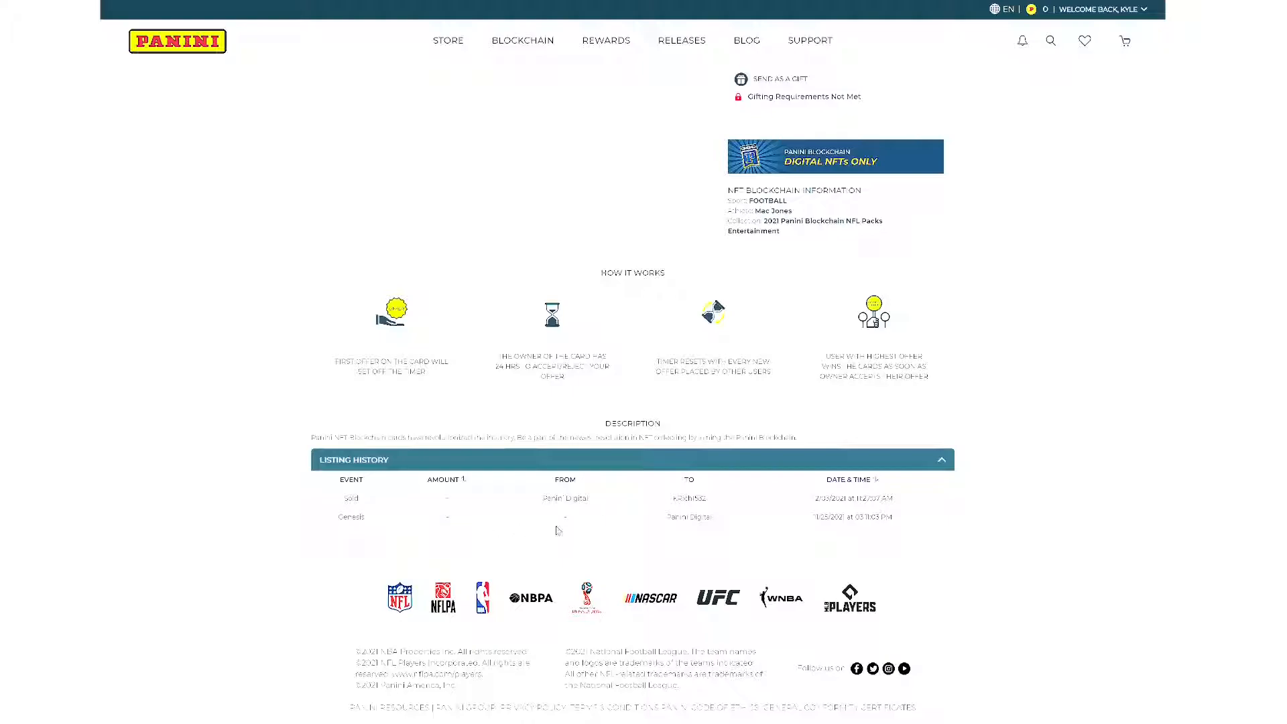
mouse_move(569, 528)
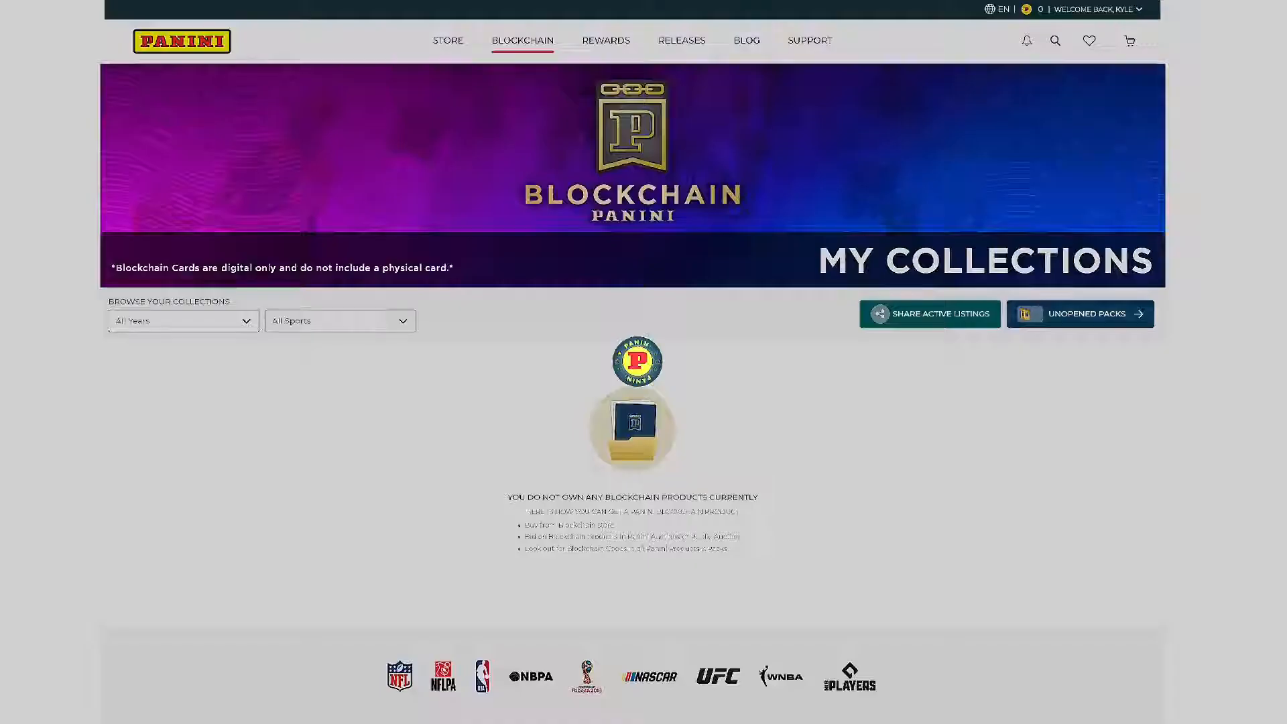
Step: Open a Mosaic camo pink pack revealing Matt Ryan, Jevon Kearse and Drew Lock, then return to collections
left_click(1079, 313)
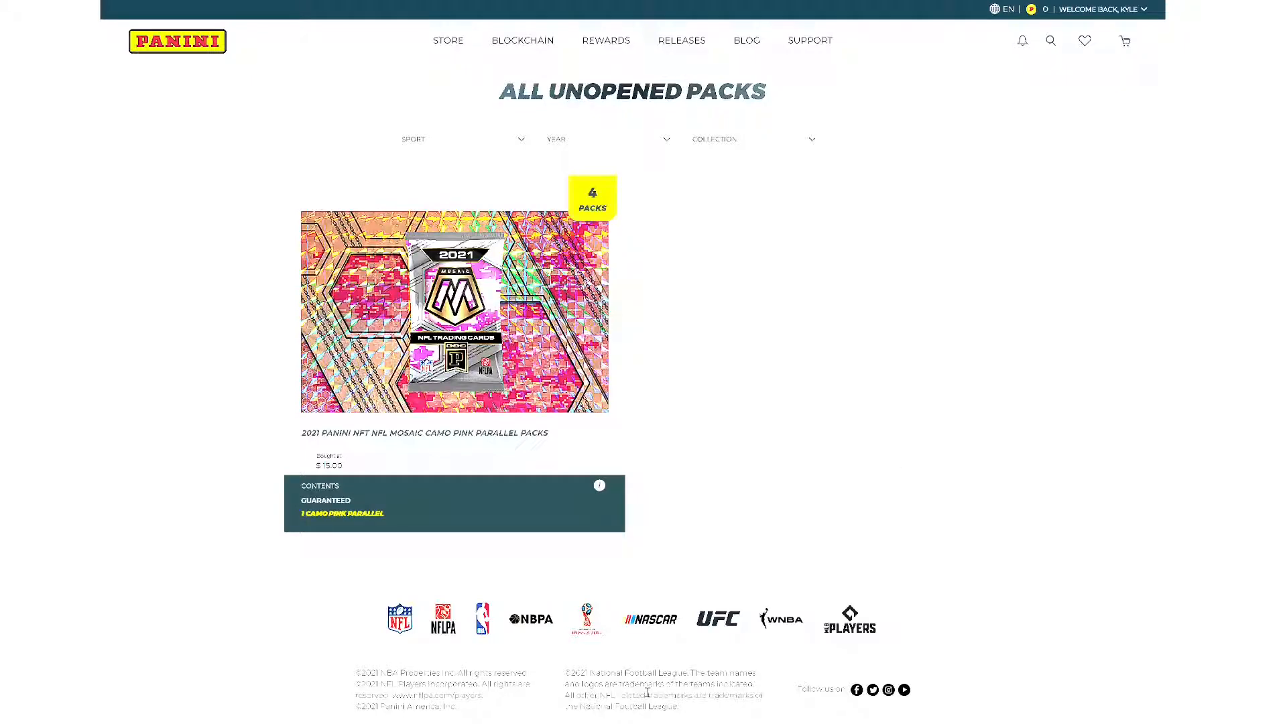
mouse_move(860, 279)
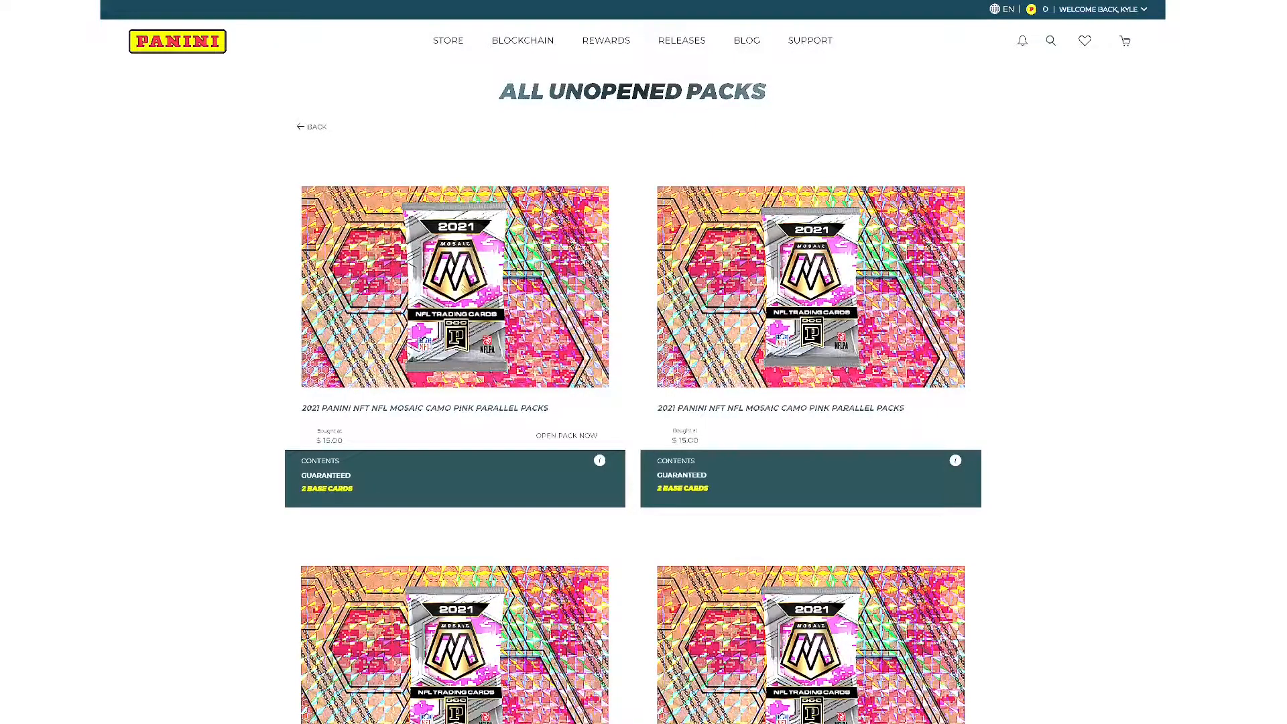
left_click(565, 435)
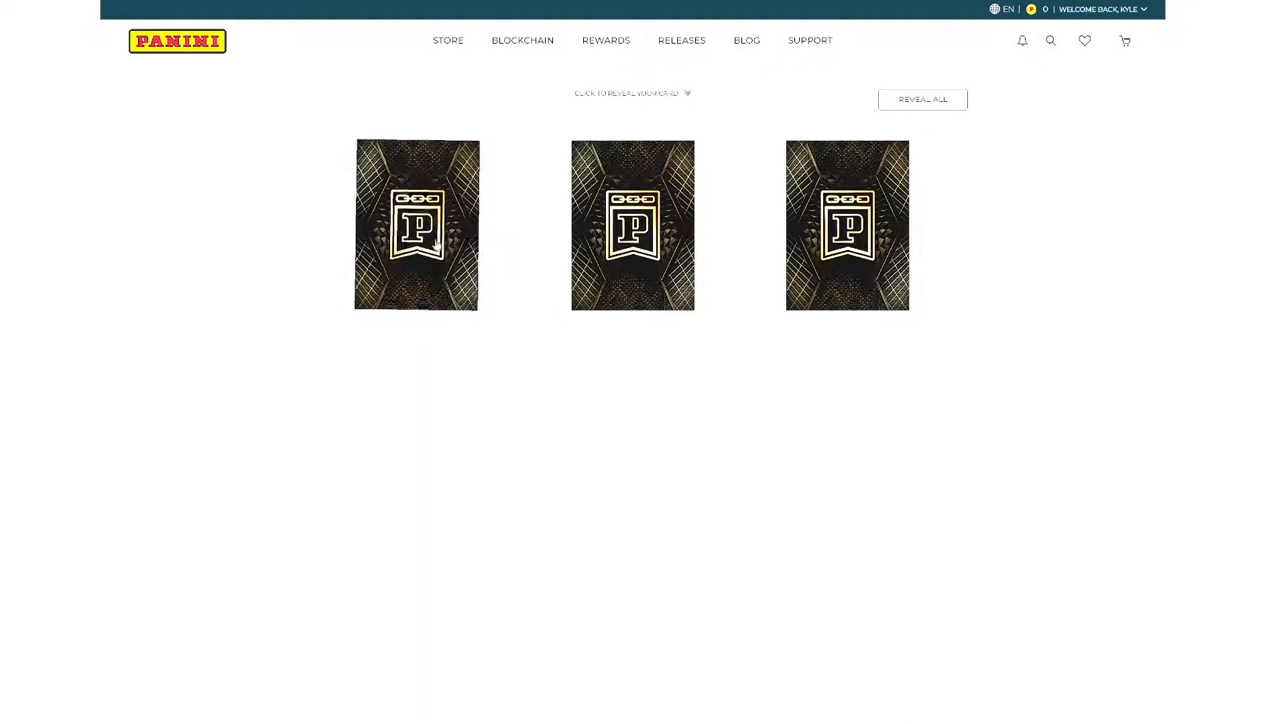
left_click(417, 226)
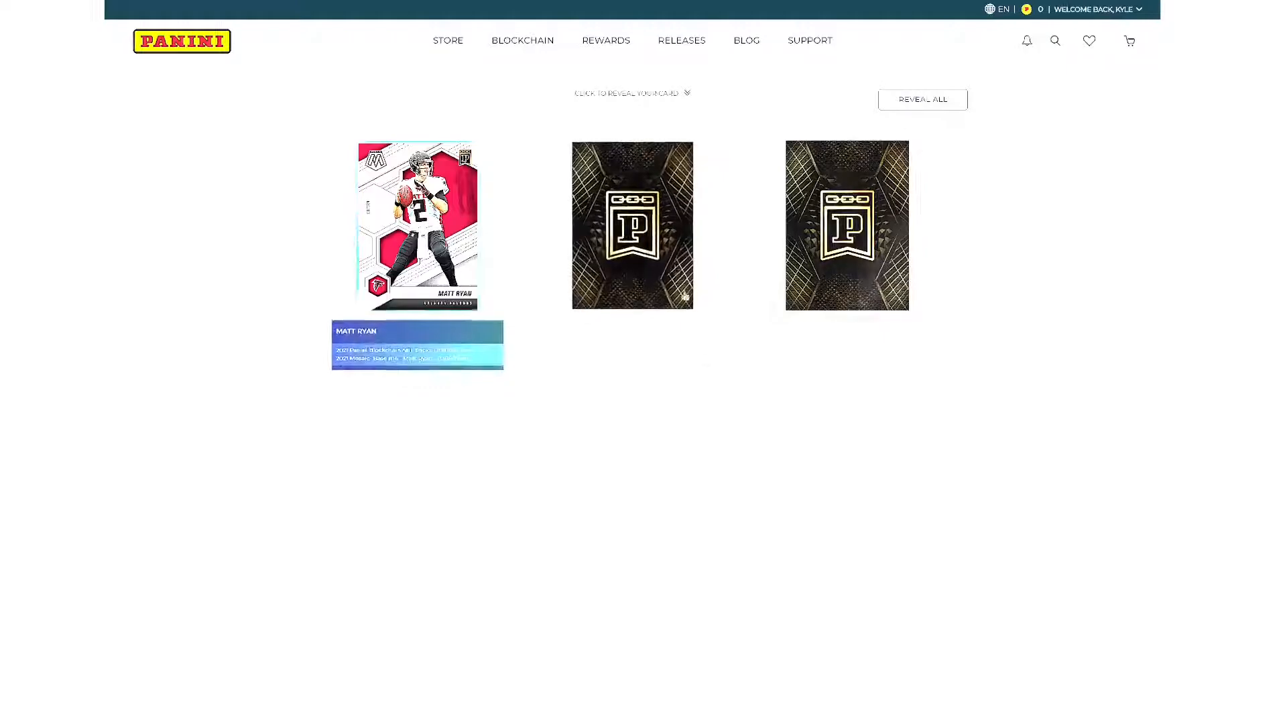
left_click(632, 226)
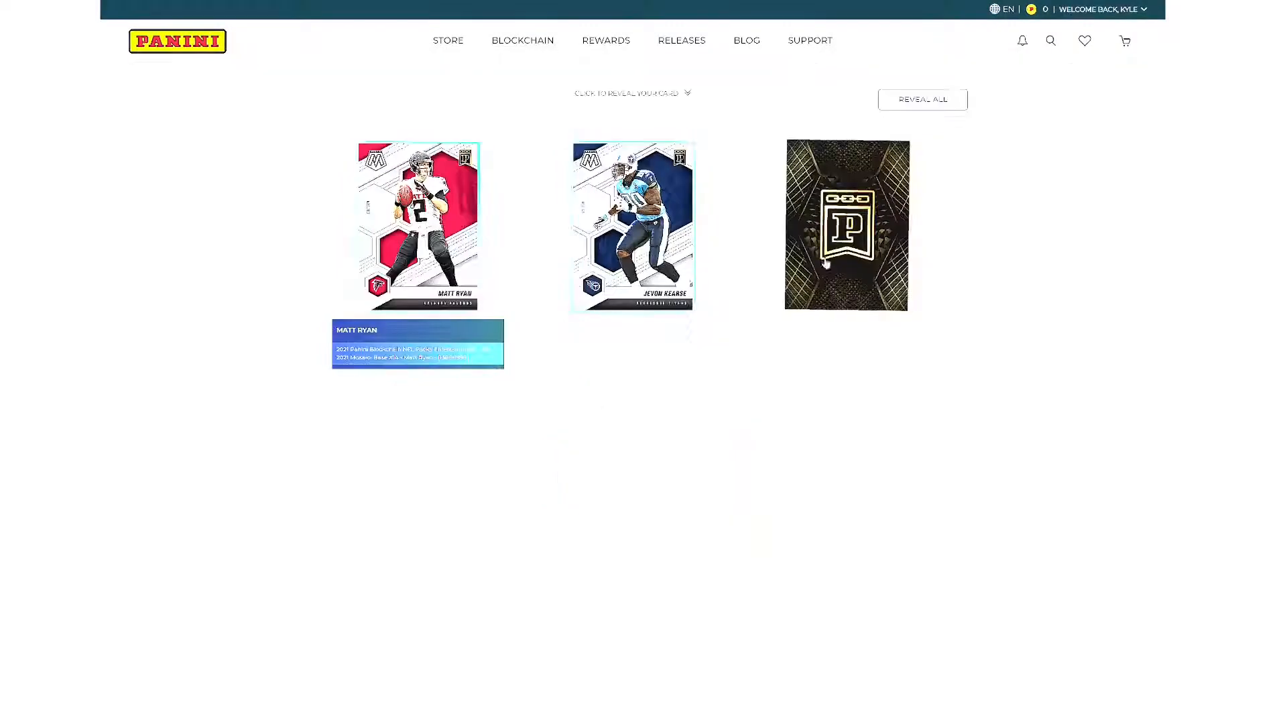
left_click(632, 226)
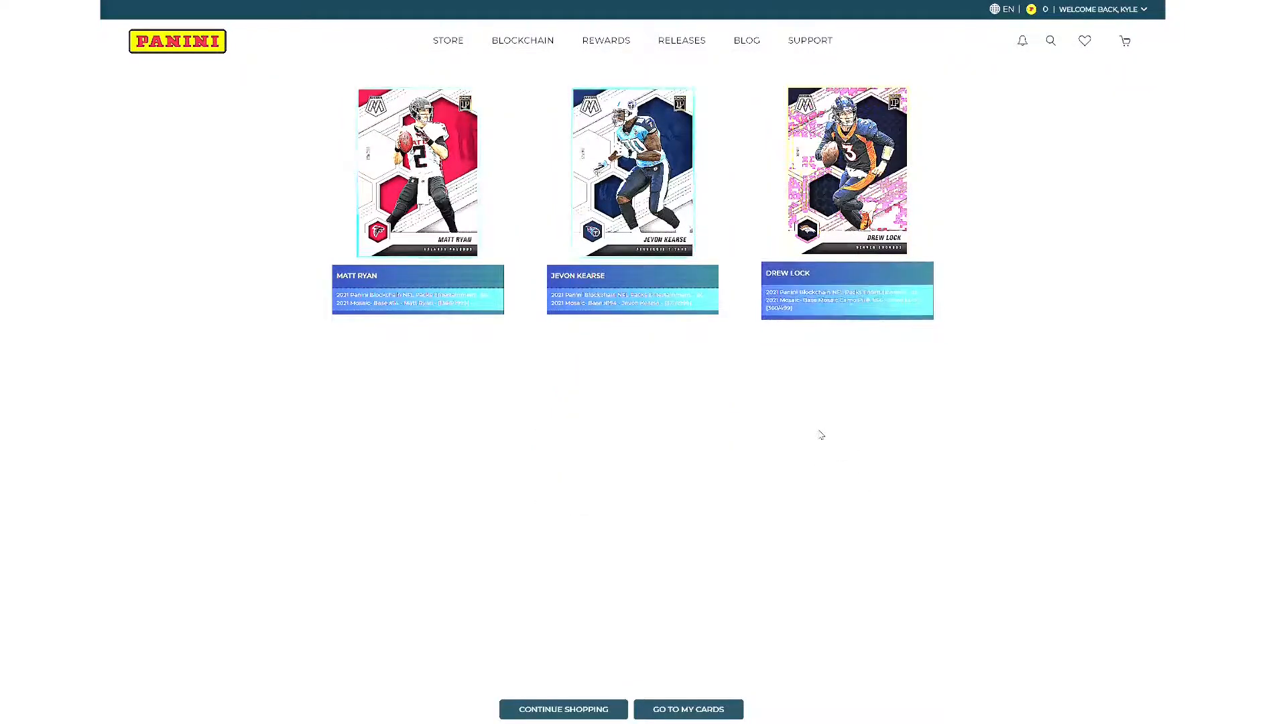
left_click(523, 39)
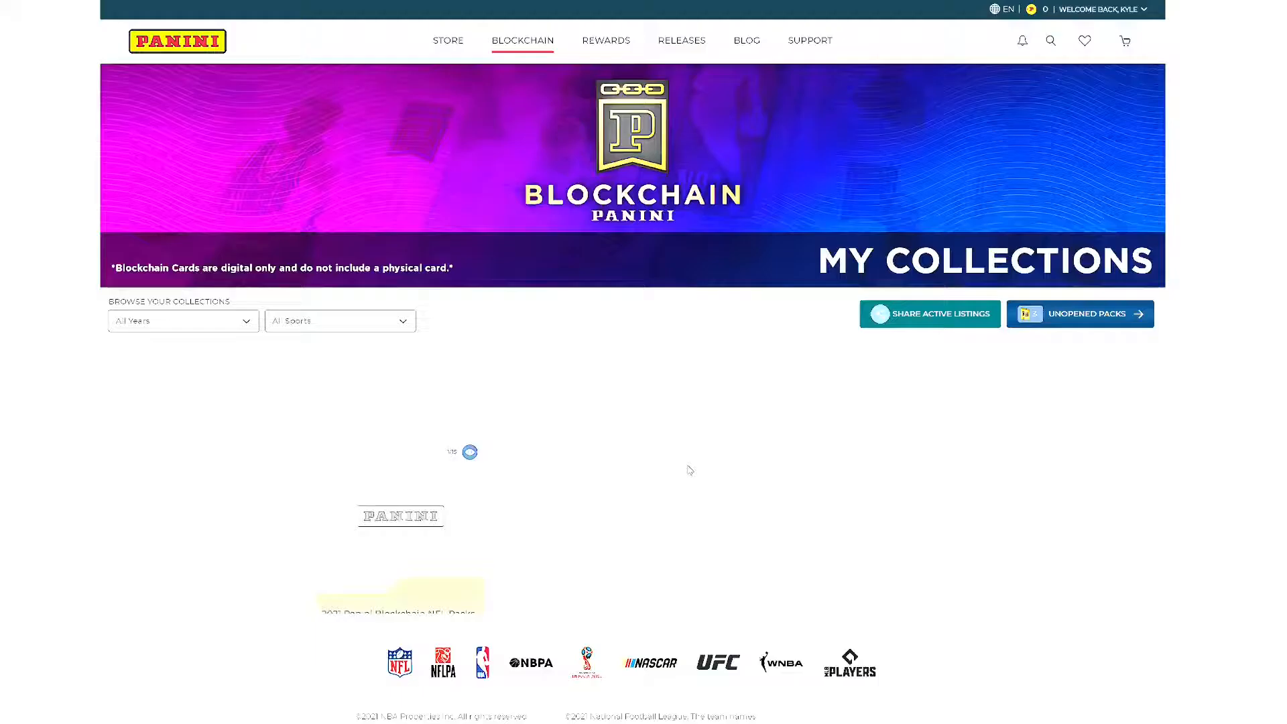
Step: Open the second camo pink pack and reveal Joe DeLamielleure and Reggie Bush
left_click(1080, 314)
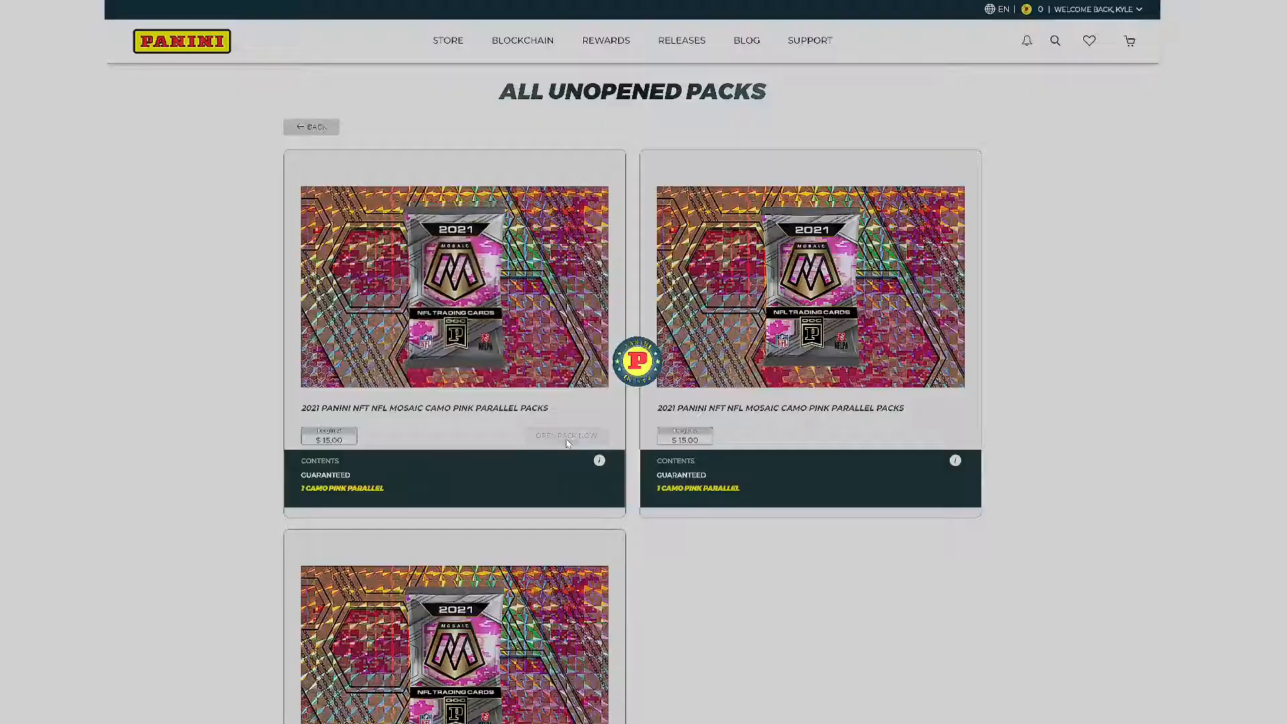
left_click(565, 435)
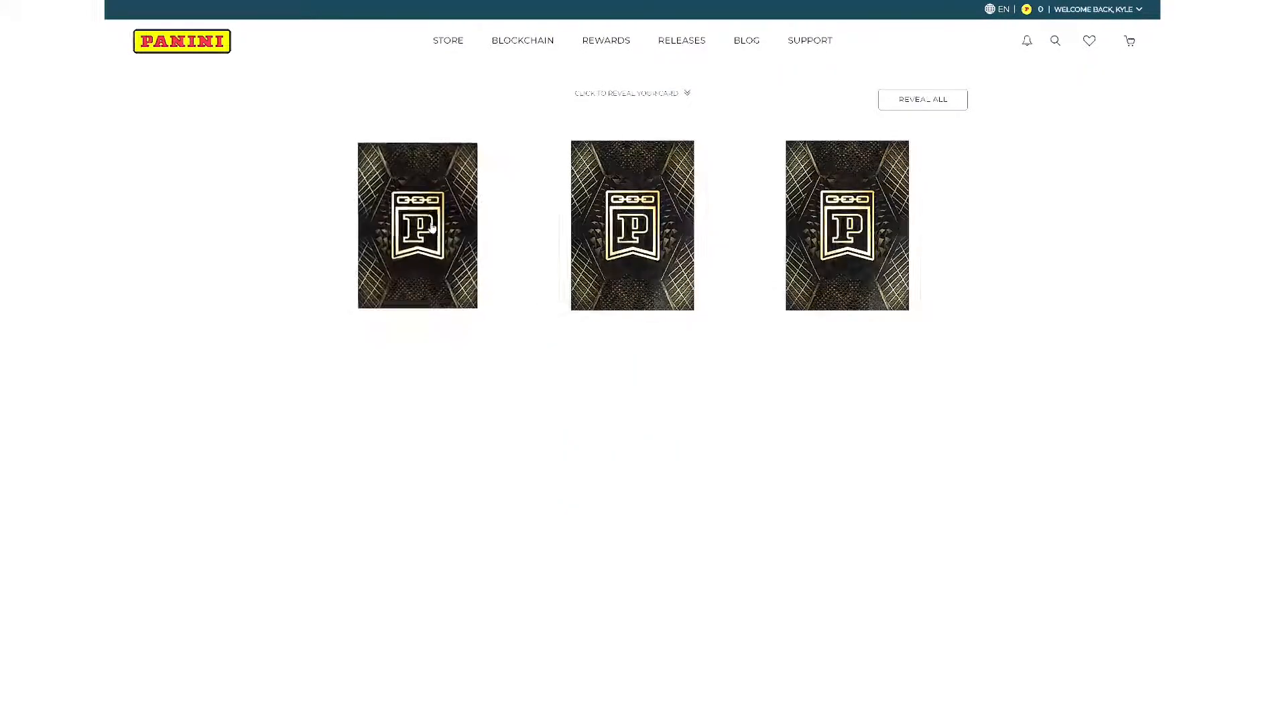
left_click(416, 225)
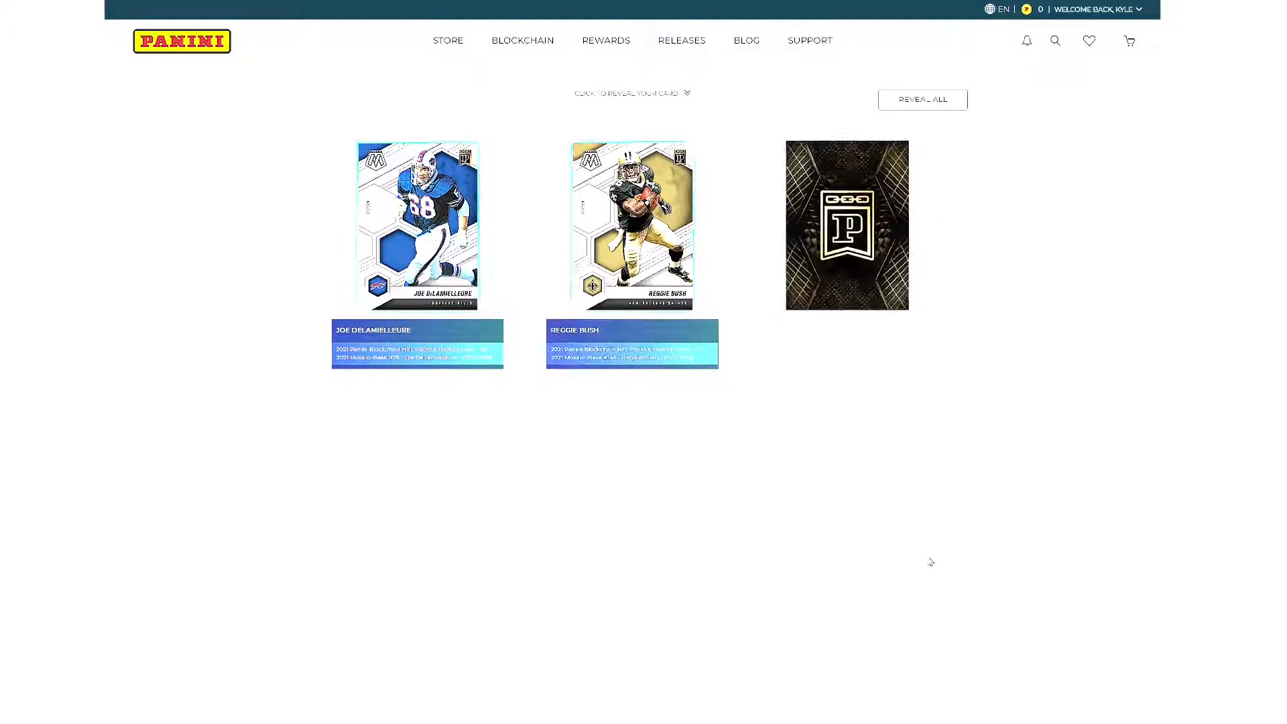
left_click(922, 100)
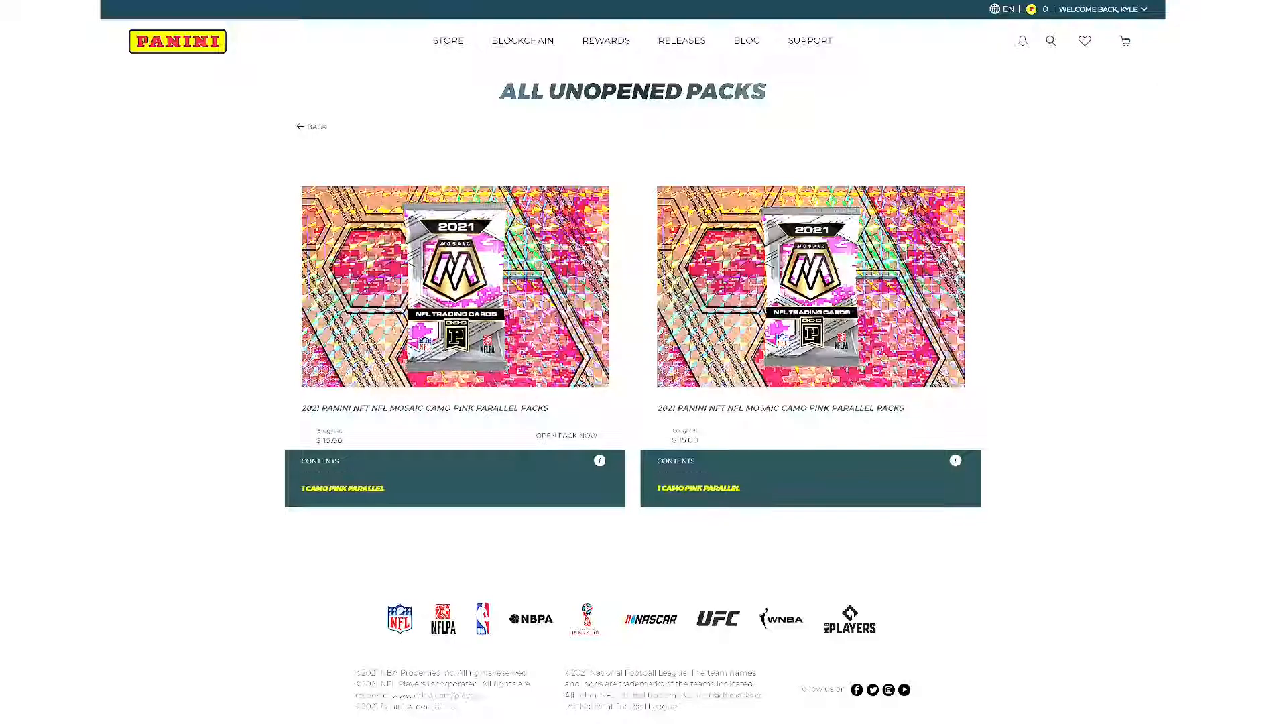
Step: Open the third pack after dismissing the high-volume alert and reveal its first card
left_click(564, 436)
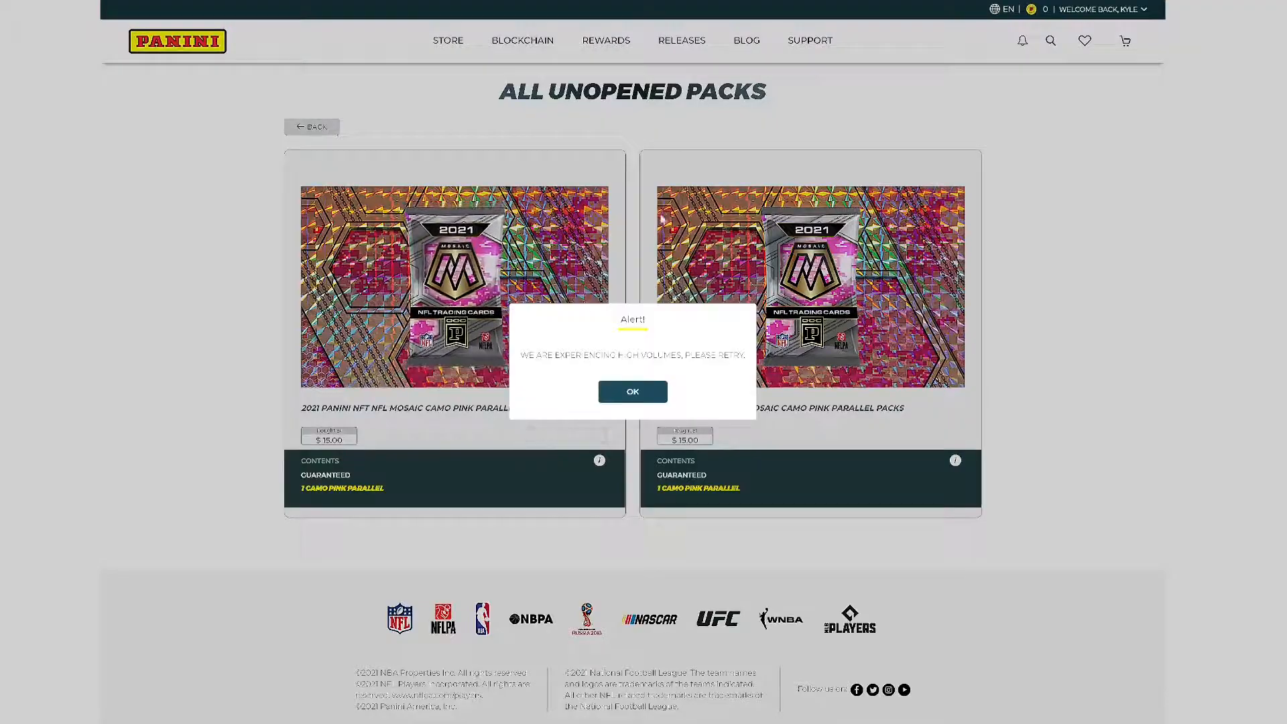
left_click(633, 392)
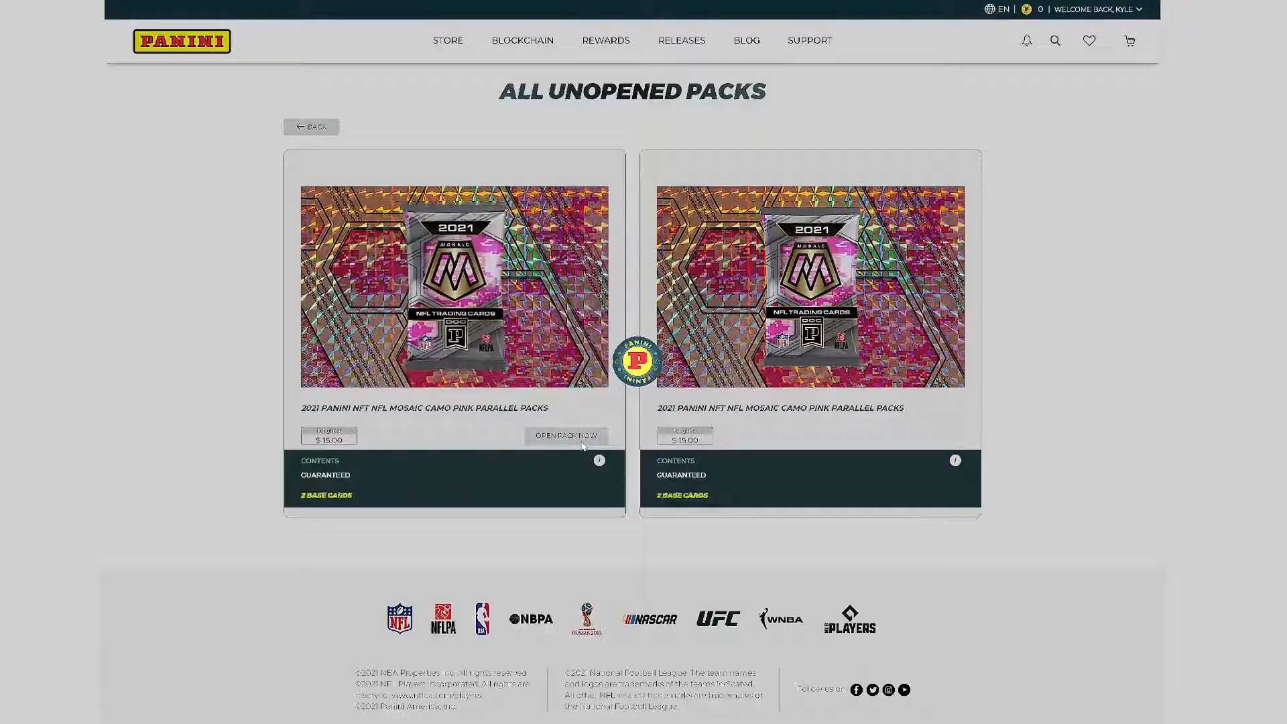
left_click(565, 436)
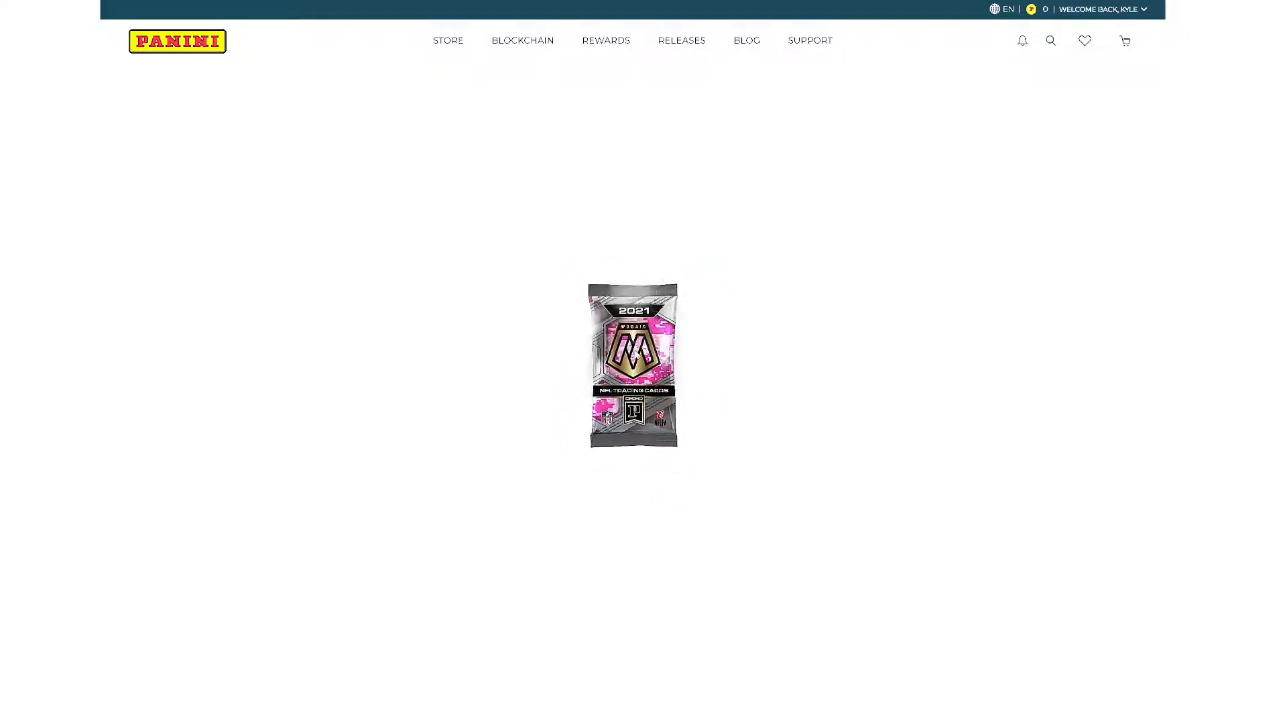
left_click(632, 366)
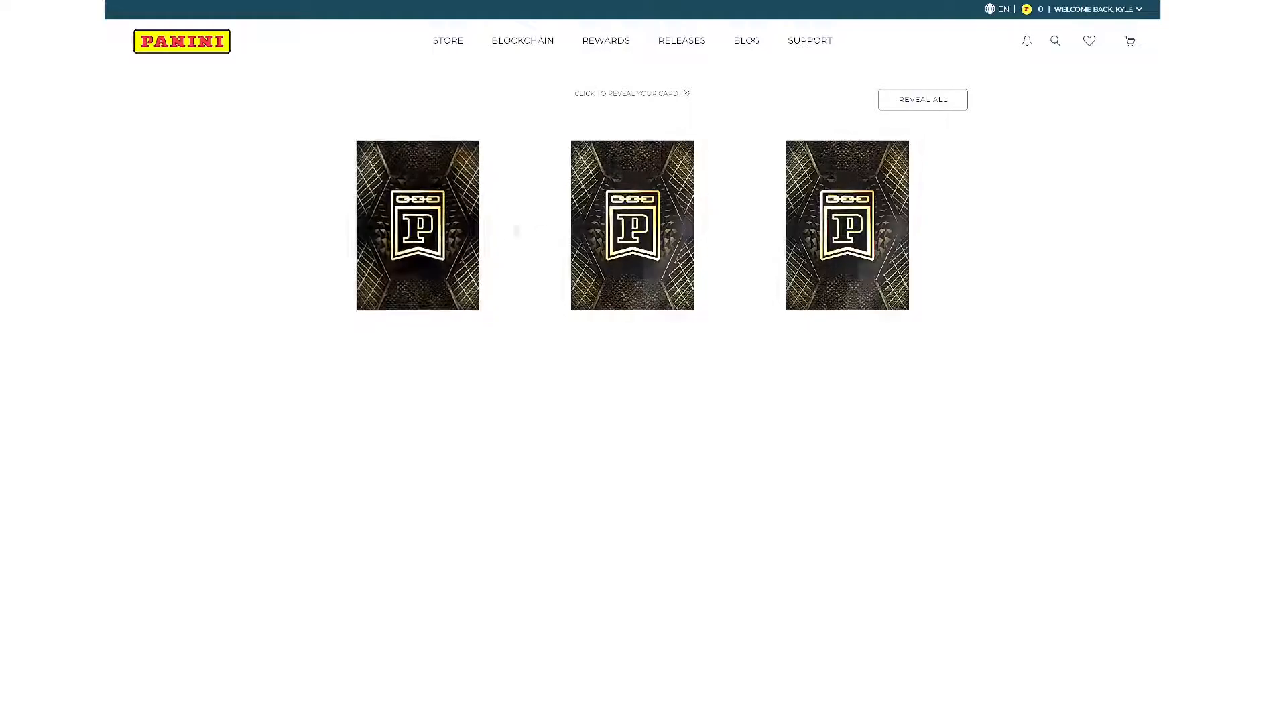
left_click(417, 226)
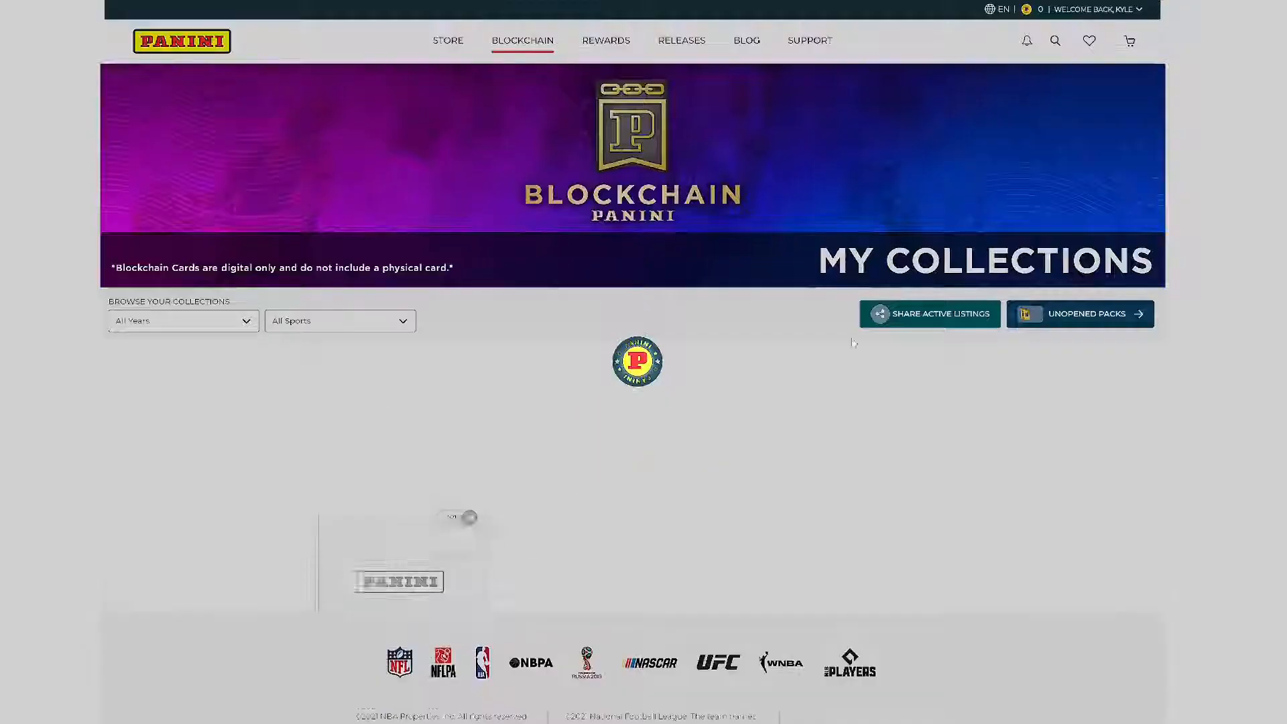
Step: Open the last pack revealing Daunte Culpepper, Cam Newton and John Riggins, then go to My Cards
left_click(1079, 313)
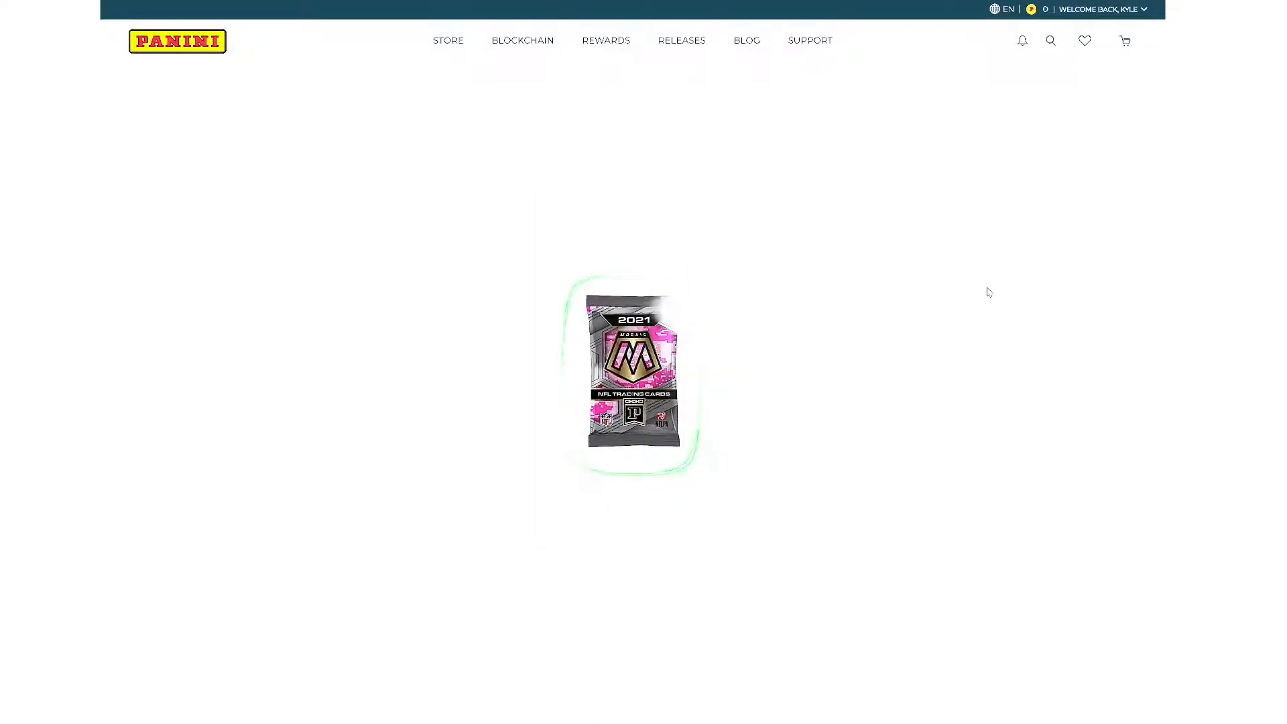
left_click(633, 374)
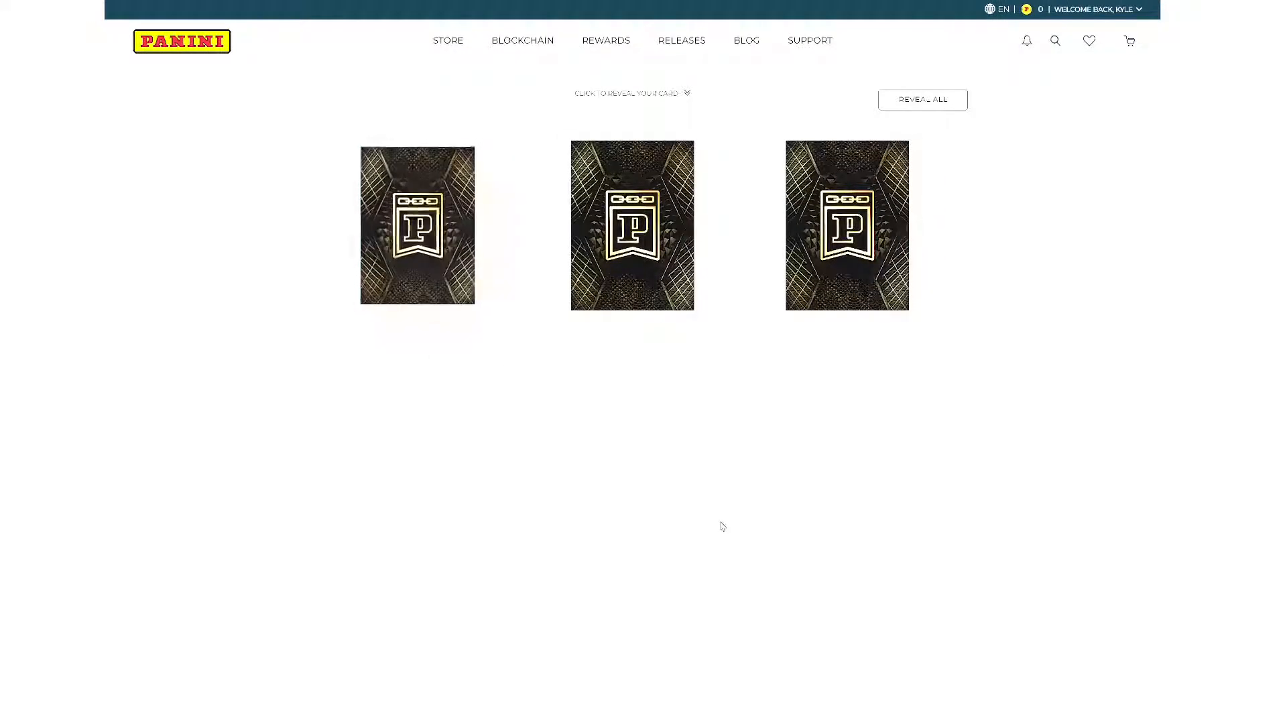
left_click(417, 225)
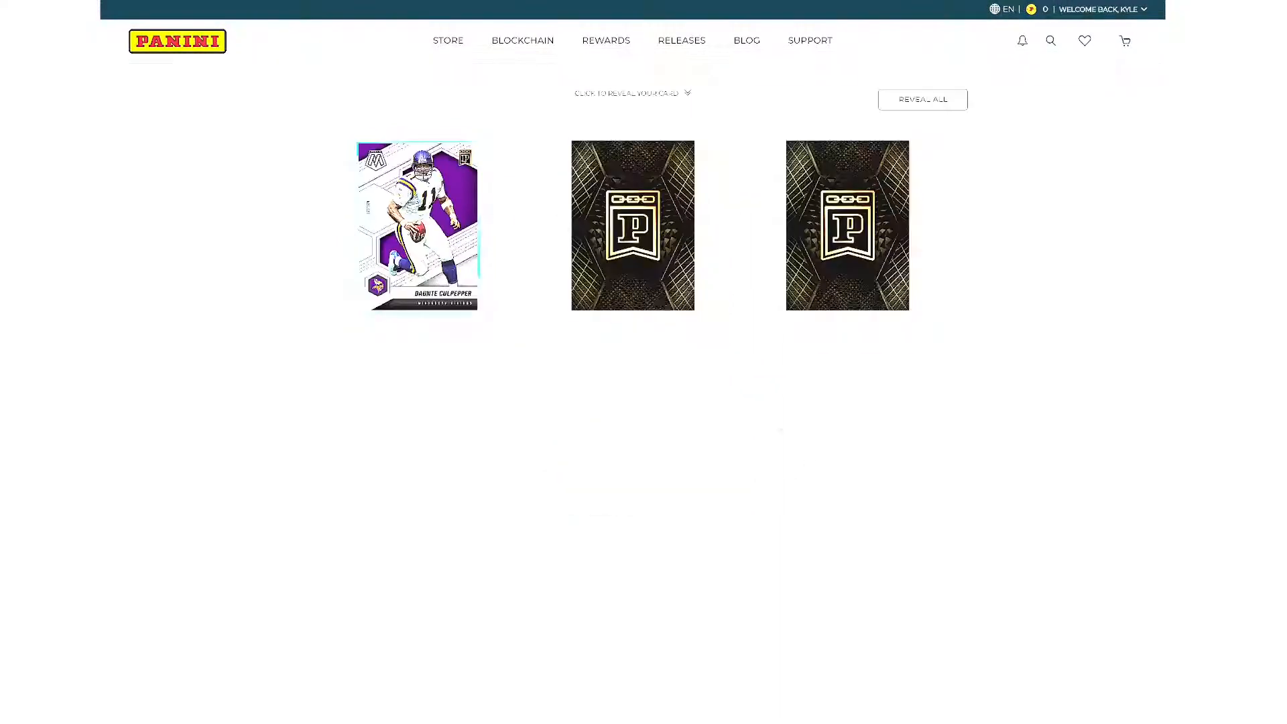
left_click(632, 225)
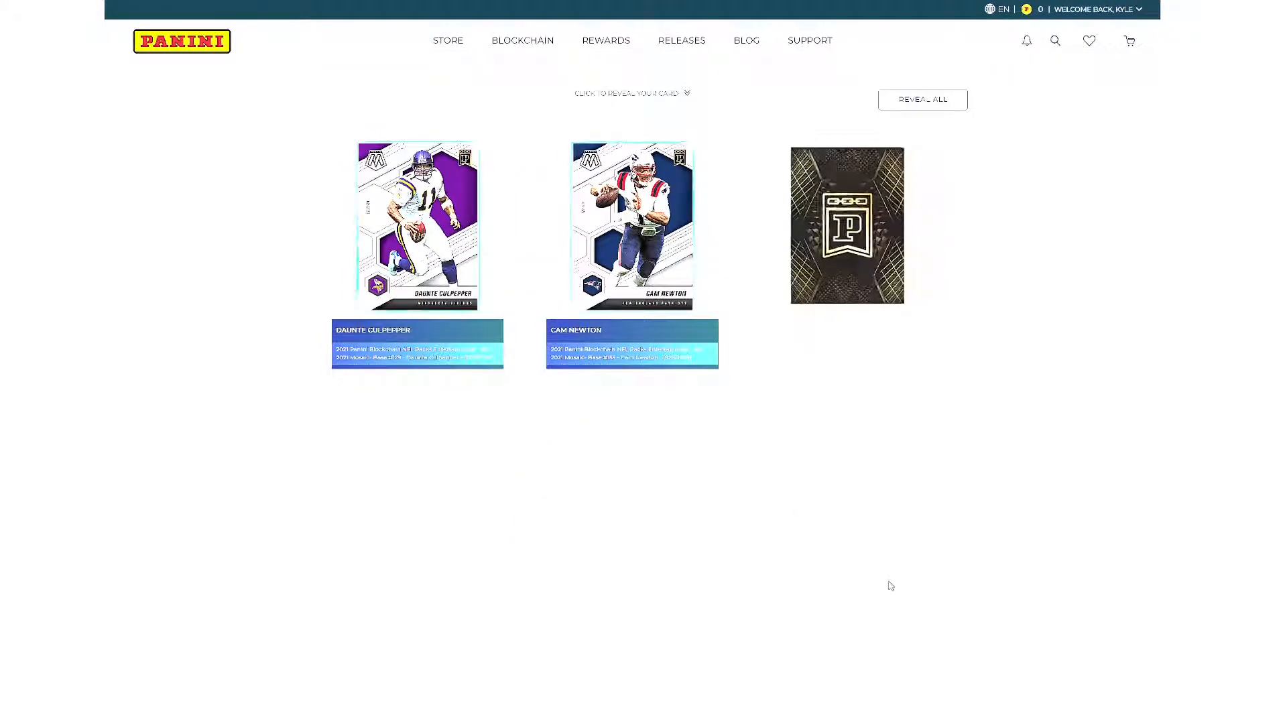
left_click(922, 99)
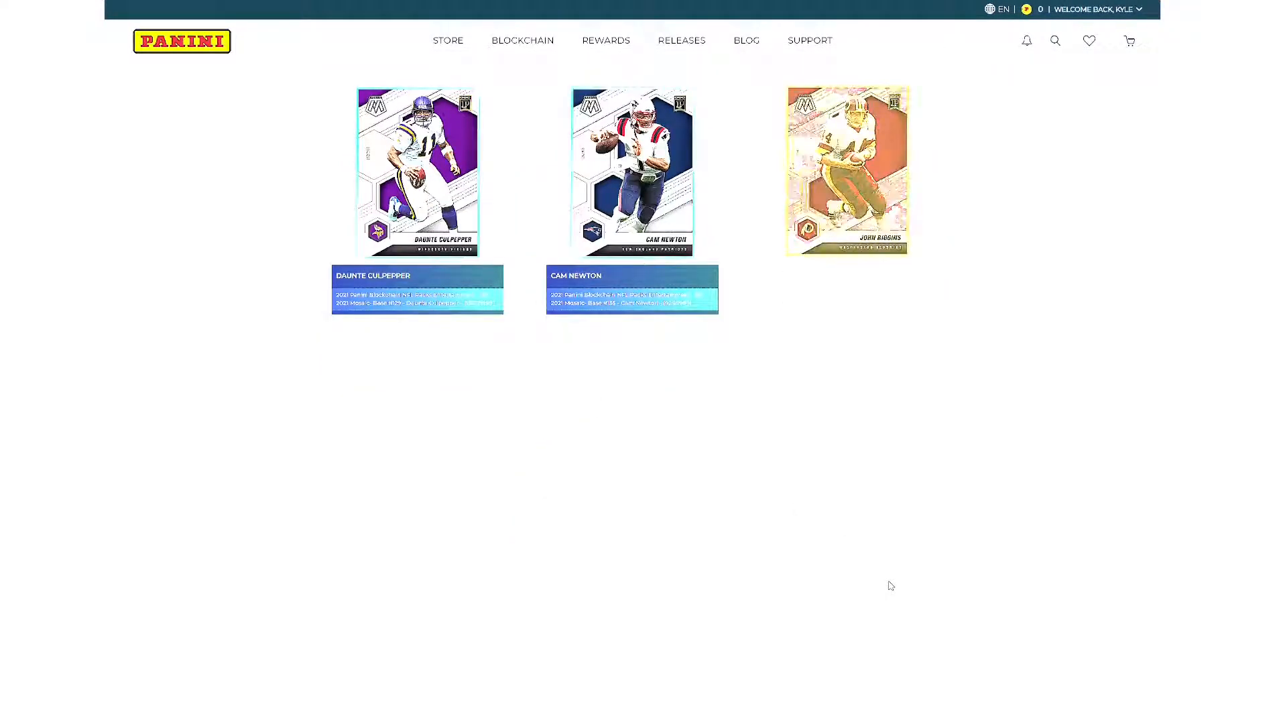
left_click(846, 171)
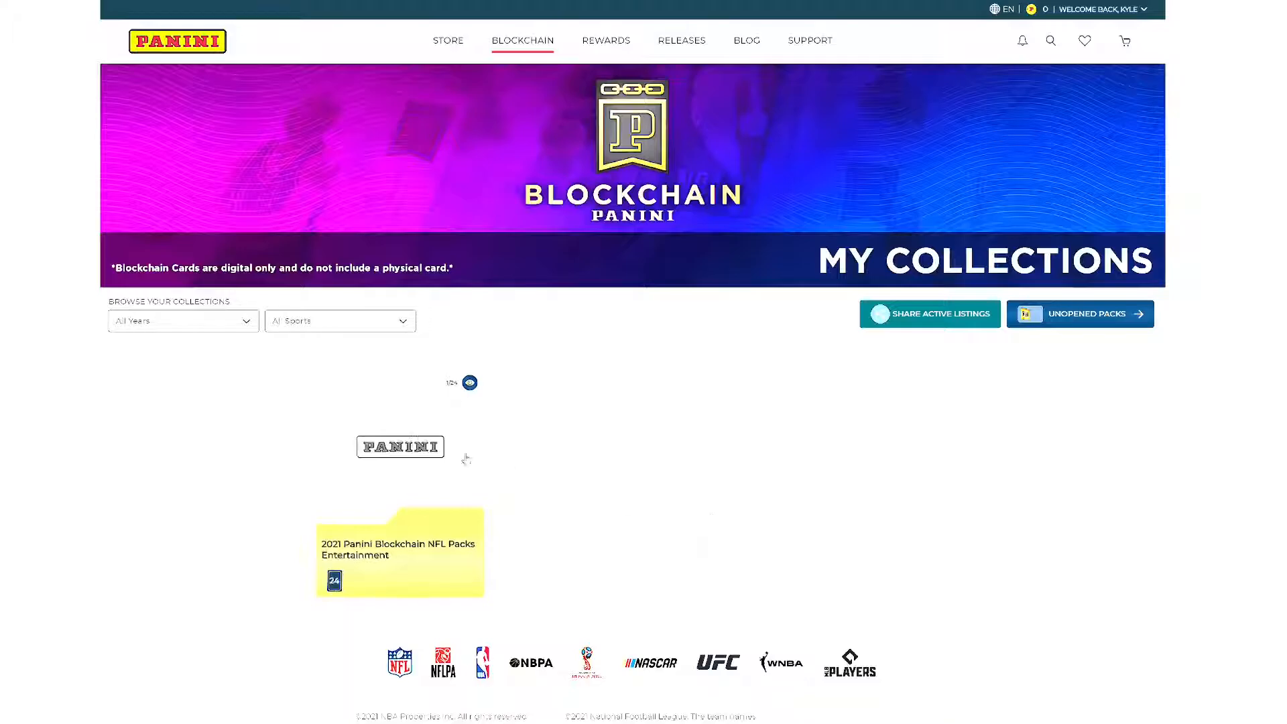
Step: Open the 2021 NFL Packs Entertainment collection to view the newly pulled cards
left_click(399, 553)
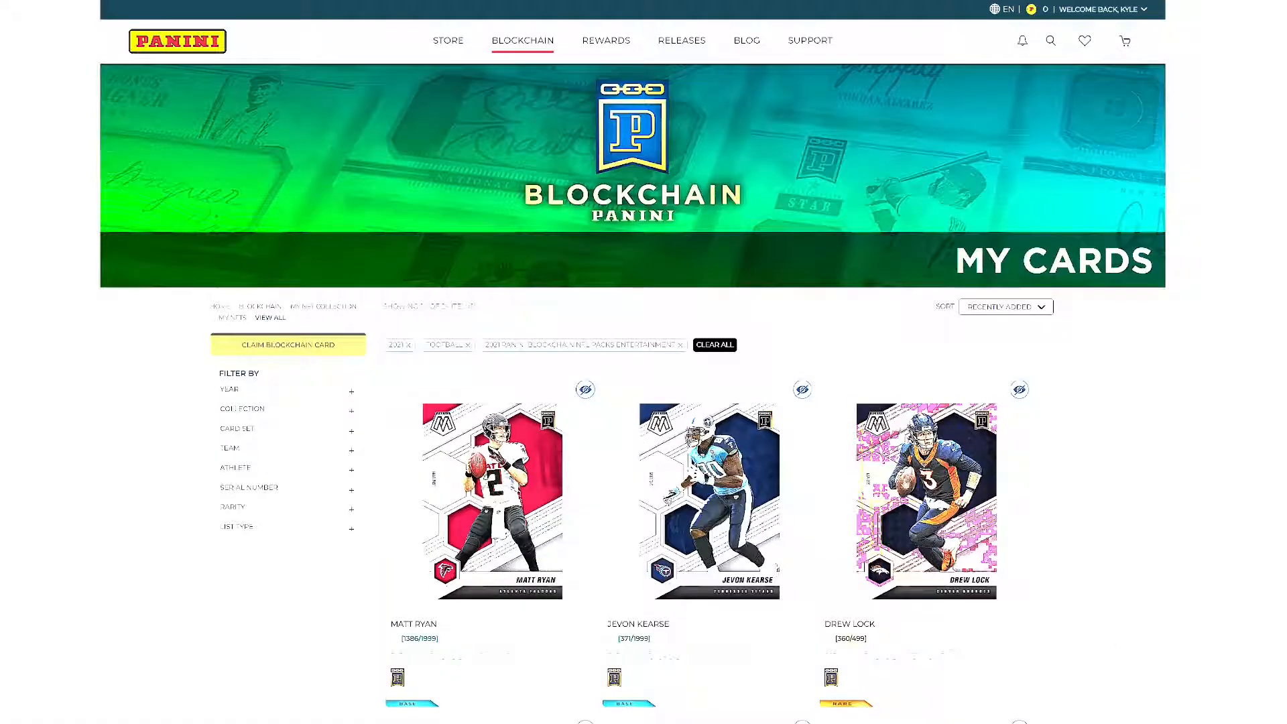
scroll("down", 3)
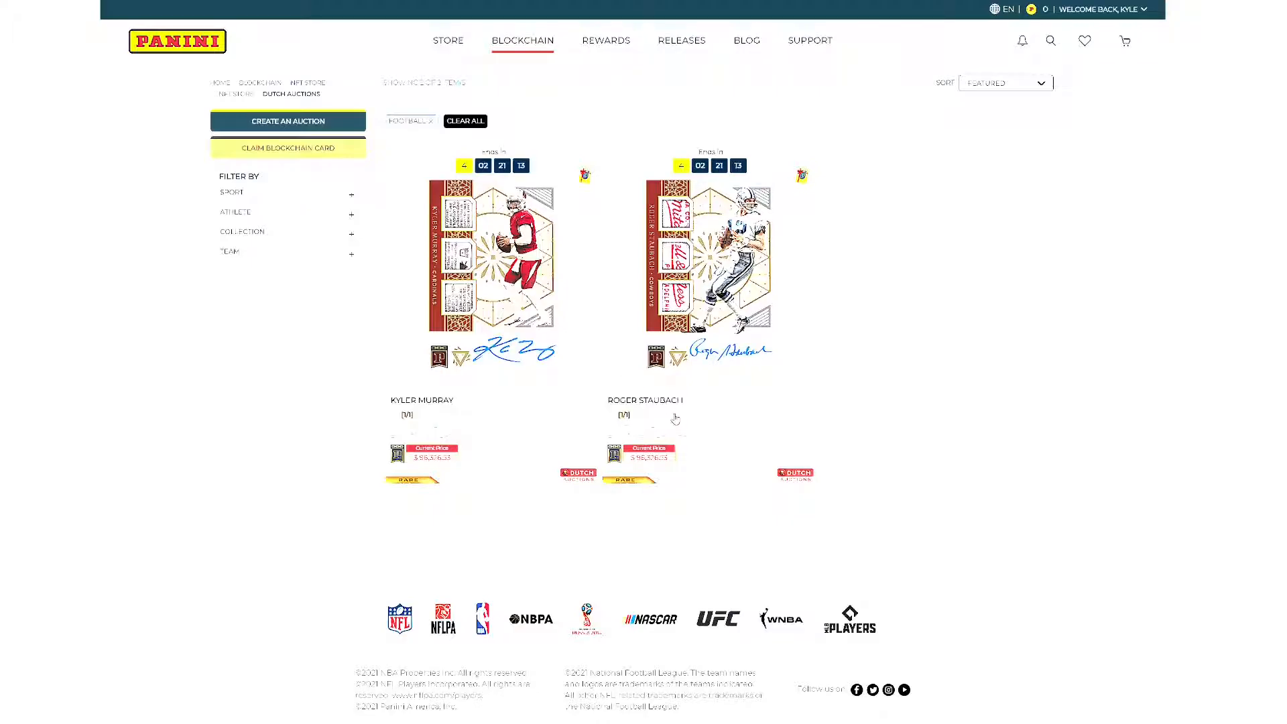
mouse_move(492, 507)
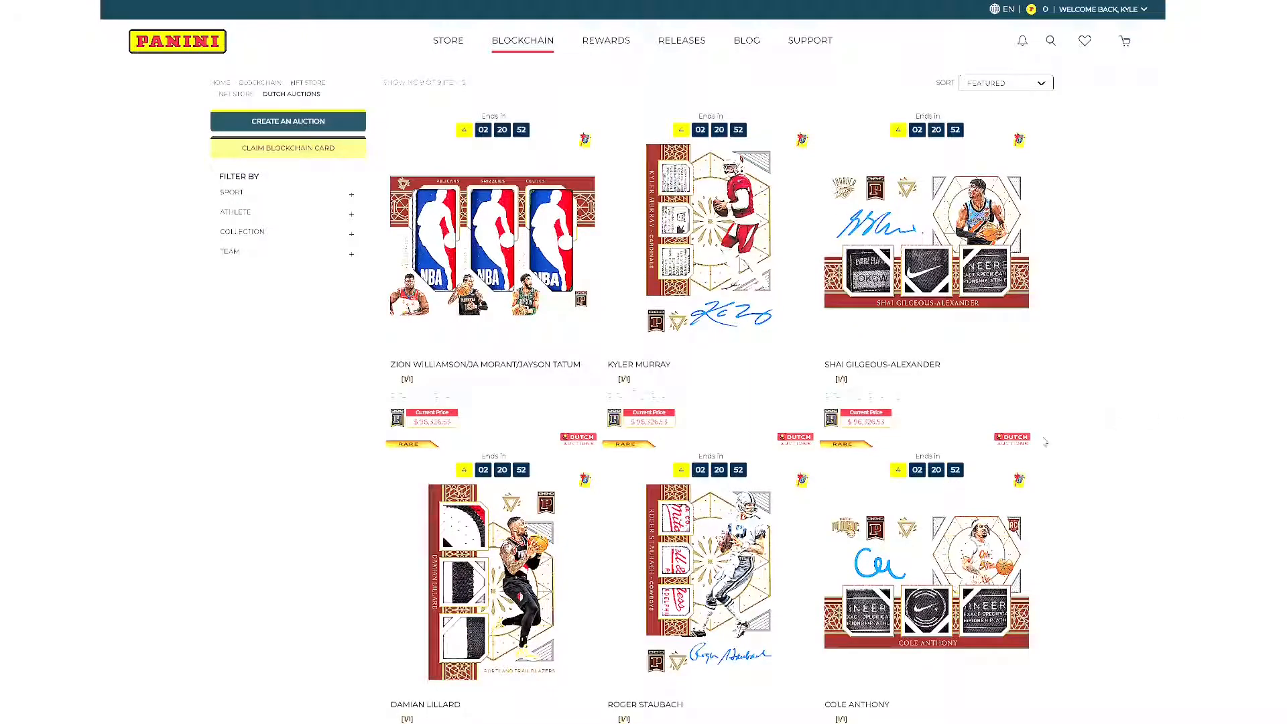
Step: Scroll through the unfiltered Dutch auction listings, revealing Zion Williamson, Aaron Judge and Keon Johnson cards
scroll("down", 3)
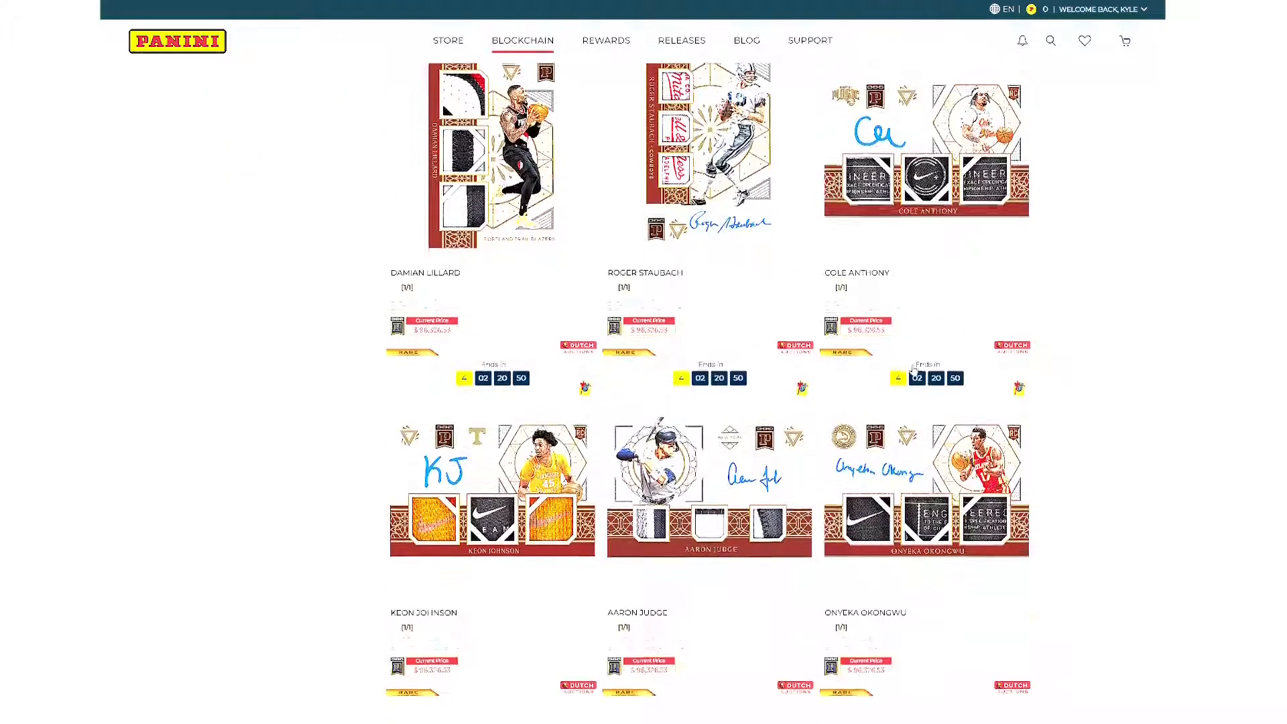